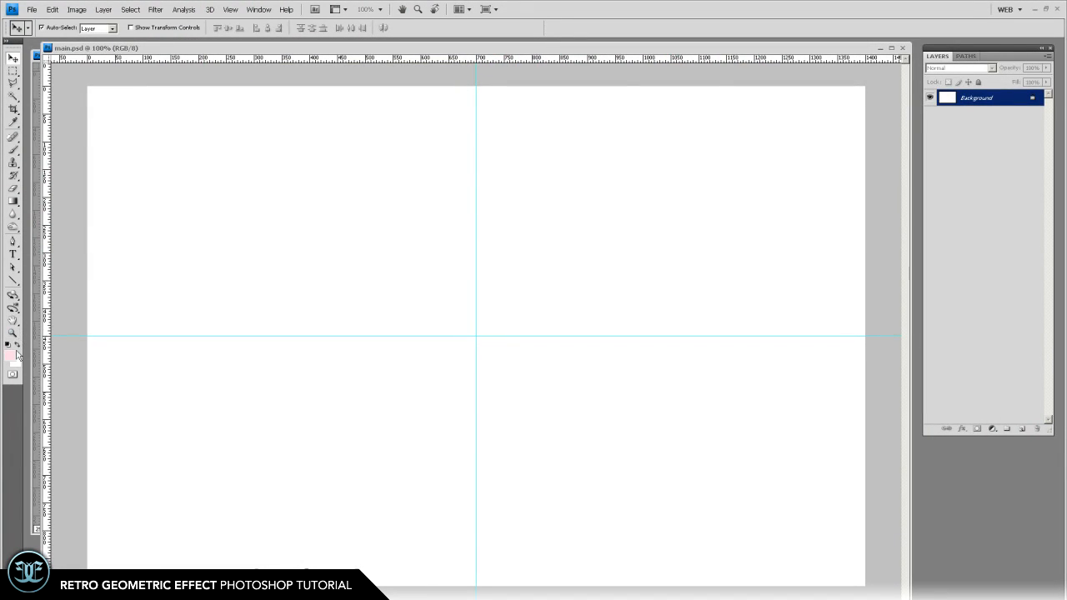
{"action": "mouse_move", "coordinate": [38, 382]}
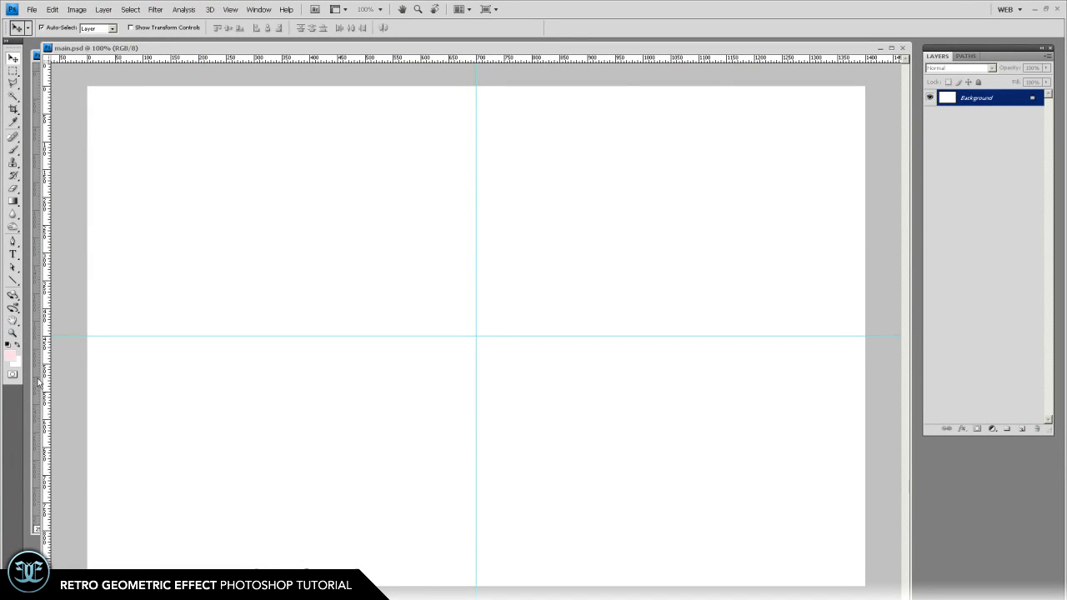
- Pick 2b2b2b dark grey as the background colour in the Color Picker
{"action": "left_click", "coordinate": [9, 365]}
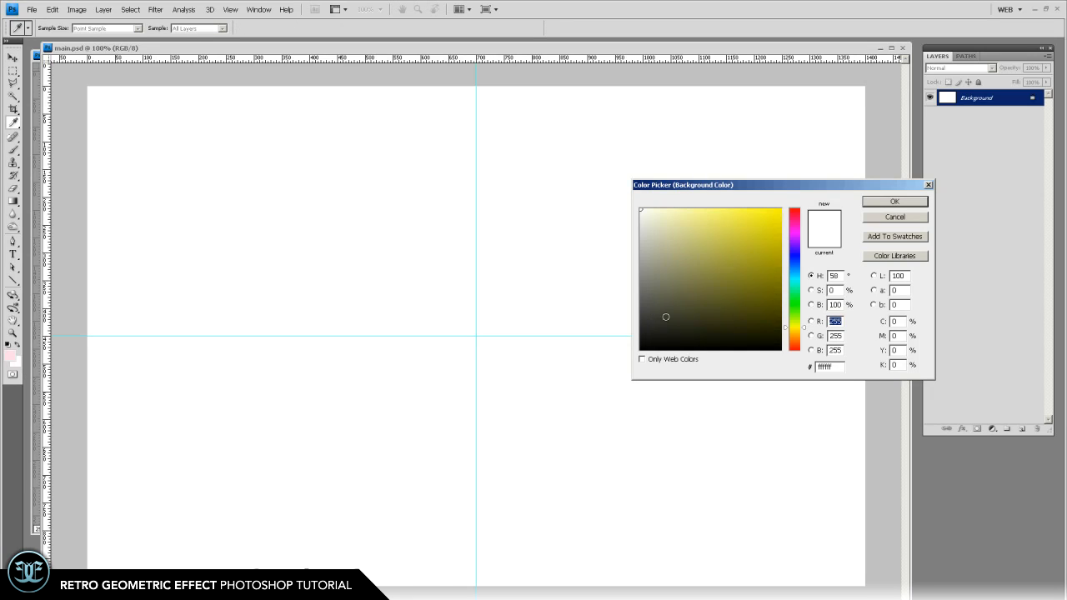
{"action": "left_click", "coordinate": [627, 320]}
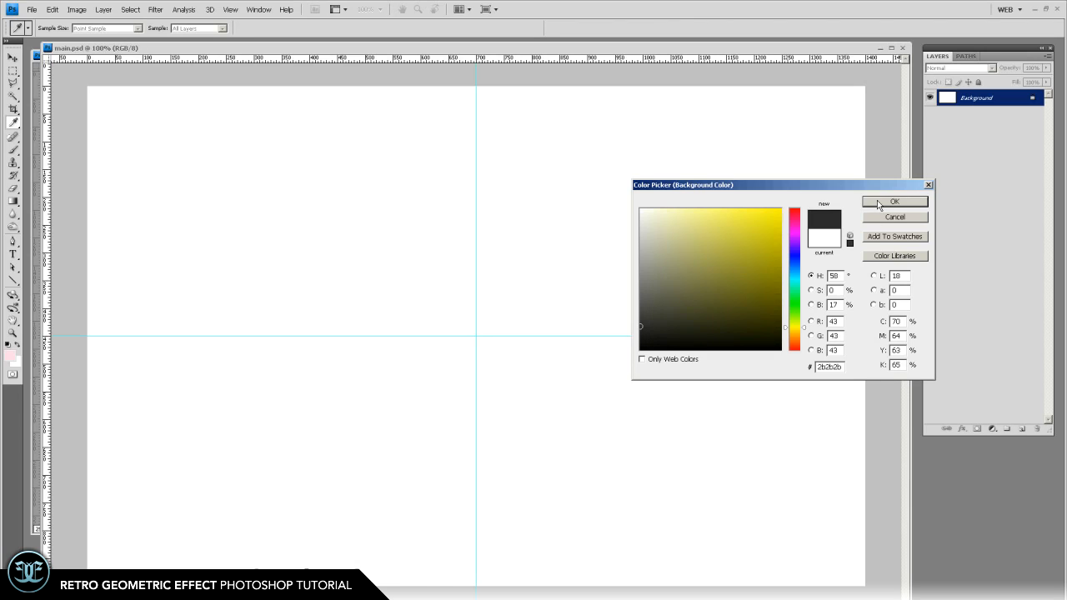
{"action": "left_click", "coordinate": [894, 201]}
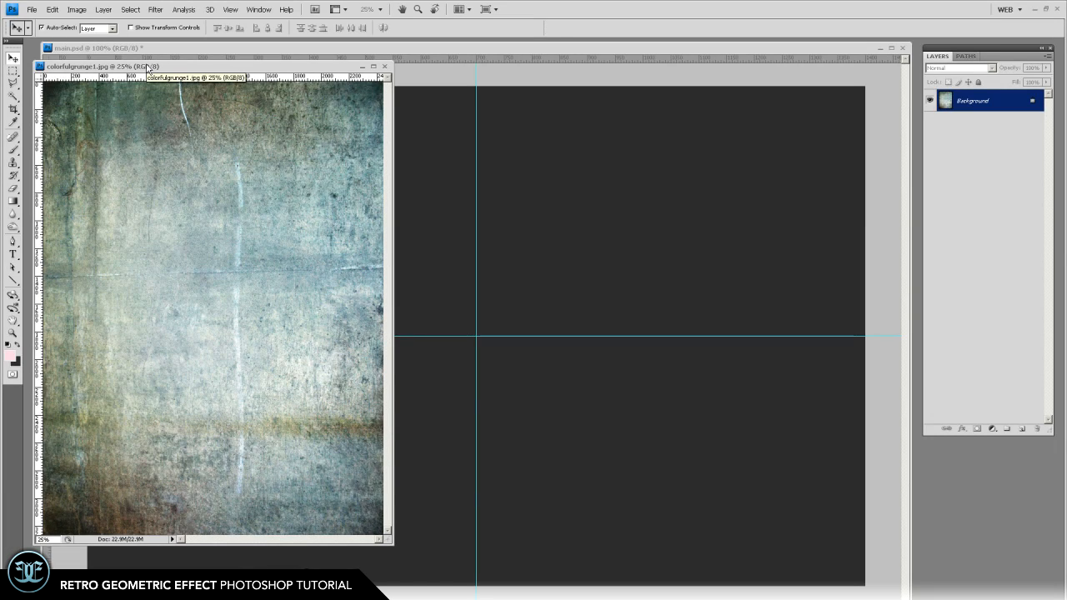
{"action": "mouse_move", "coordinate": [140, 150]}
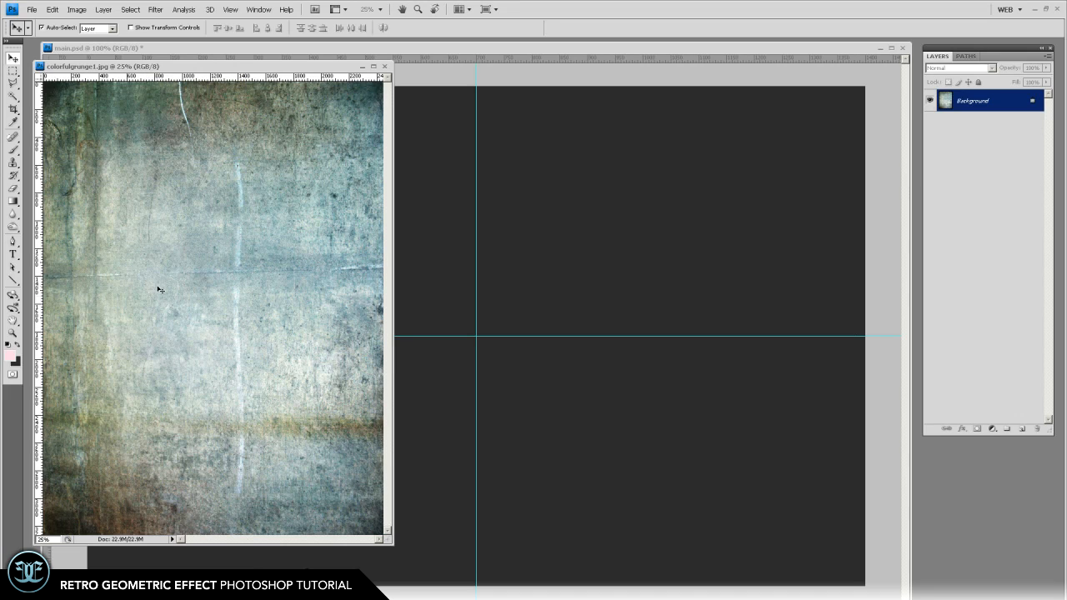
{"action": "mouse_move", "coordinate": [234, 240]}
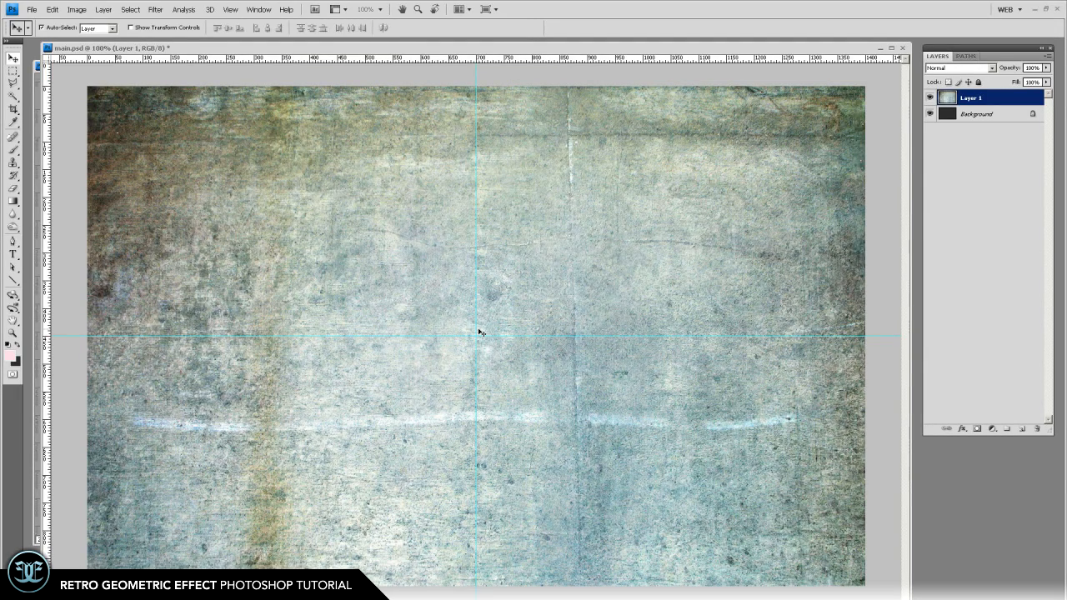
{"action": "mouse_move", "coordinate": [514, 265]}
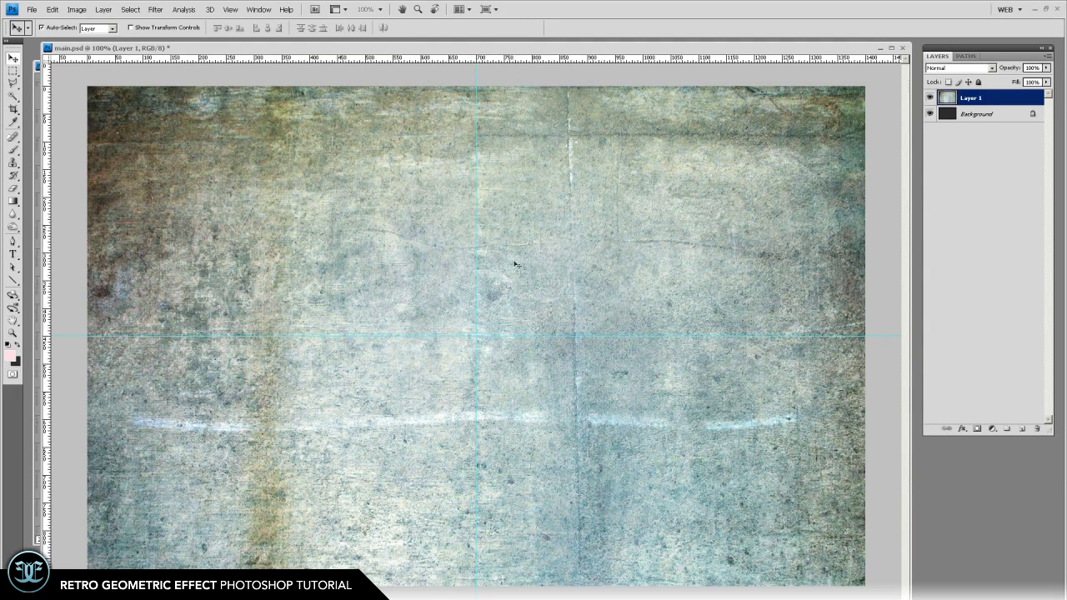
- Desaturate the grunge texture and set Layer 1's blend mode to Overlay
{"action": "left_click", "coordinate": [76, 10]}
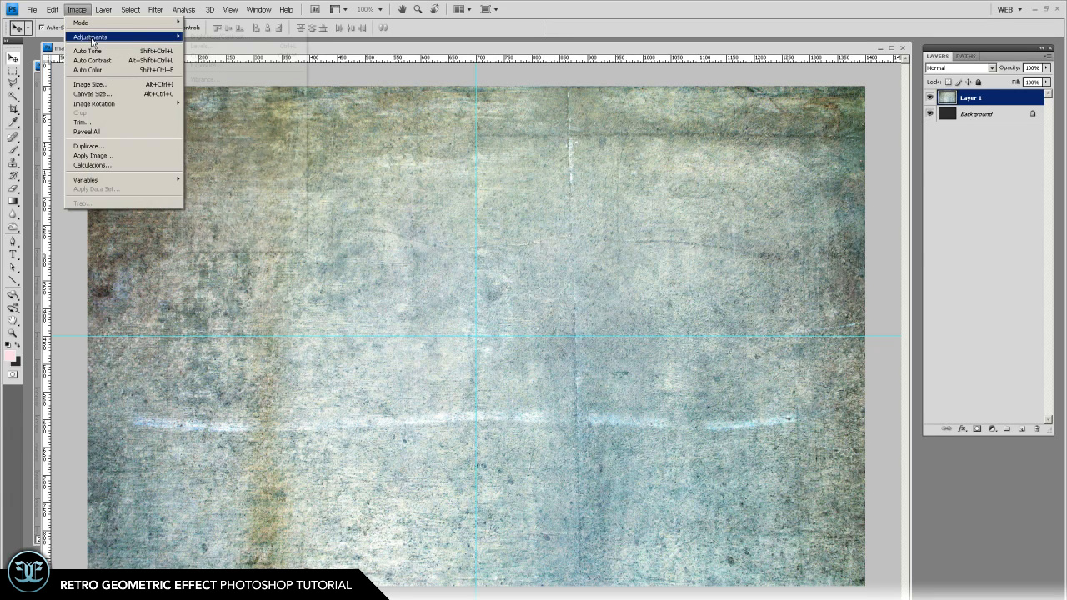
{"action": "left_click", "coordinate": [959, 68]}
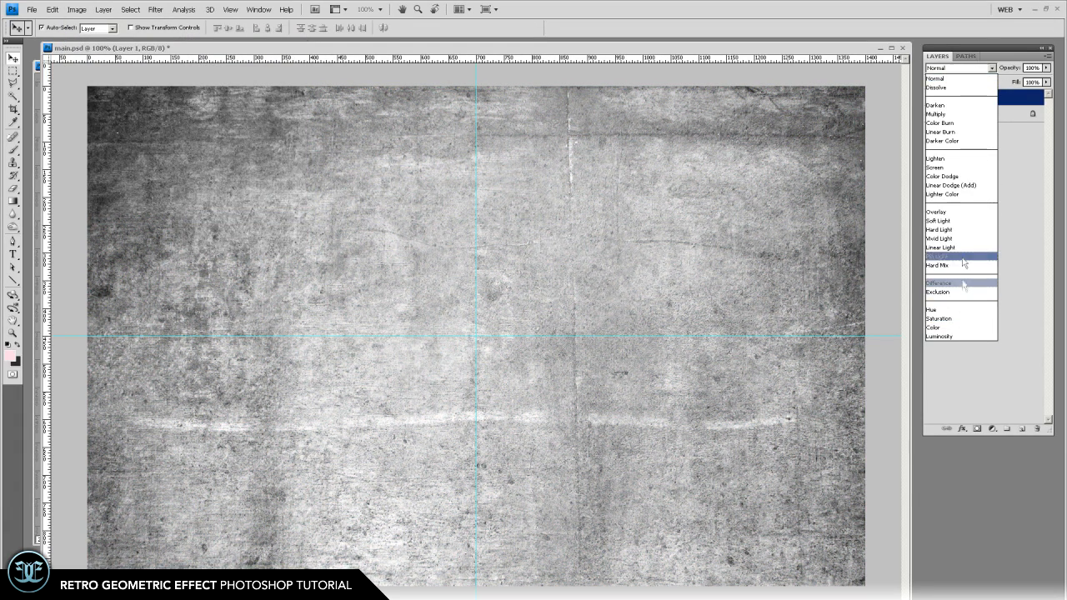
{"action": "left_click", "coordinate": [935, 211]}
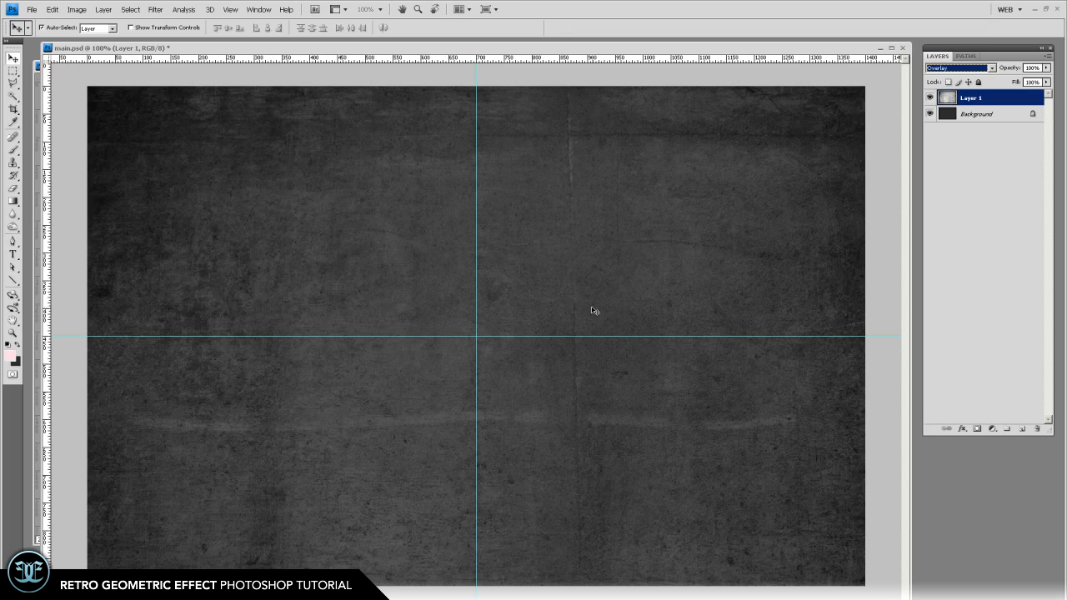
{"action": "mouse_move", "coordinate": [545, 299]}
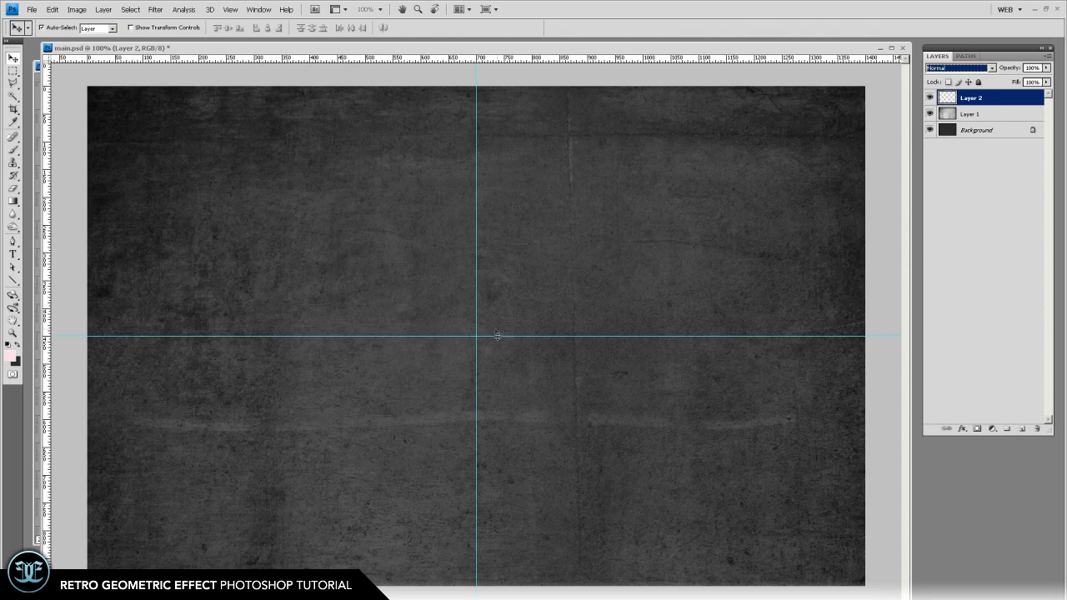
{"action": "mouse_move", "coordinate": [95, 268]}
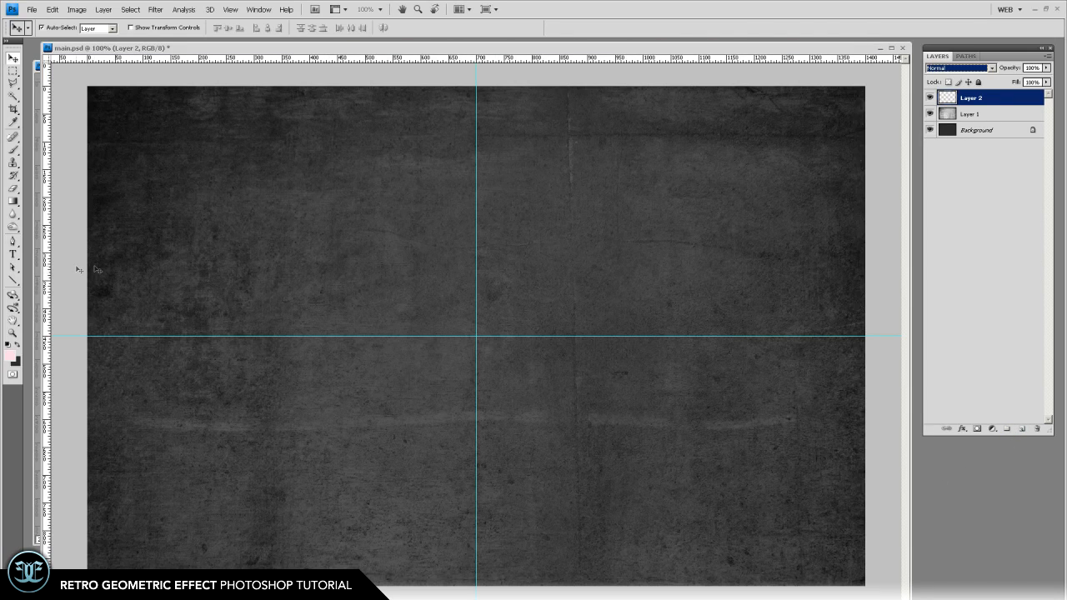
{"action": "mouse_move", "coordinate": [495, 350]}
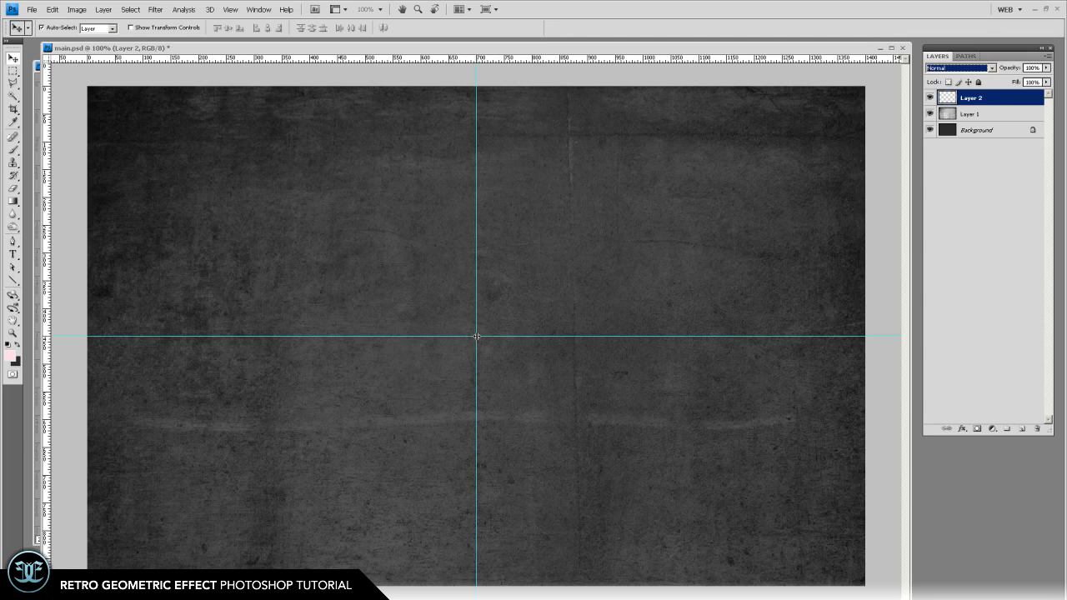
{"action": "mouse_move", "coordinate": [489, 345]}
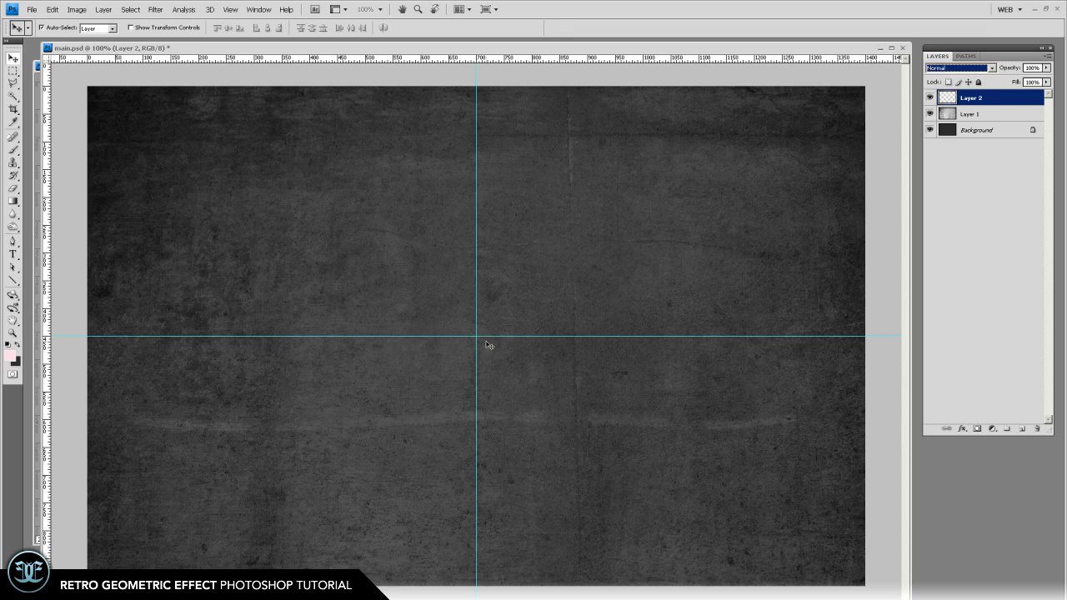
{"action": "mouse_move", "coordinate": [466, 342]}
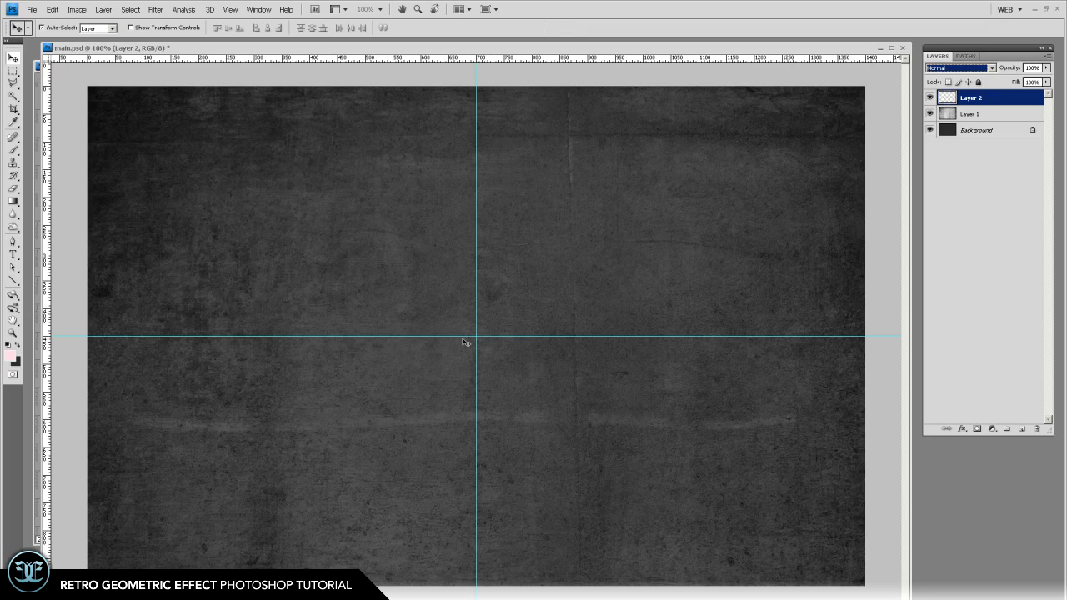
{"action": "mouse_move", "coordinate": [350, 334]}
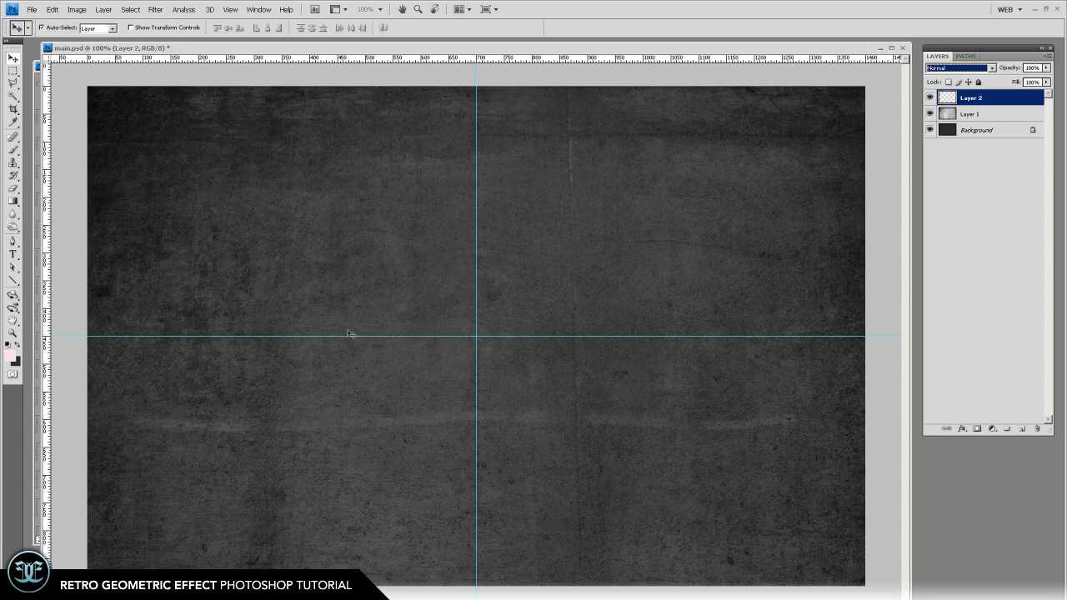
{"action": "mouse_move", "coordinate": [230, 9]}
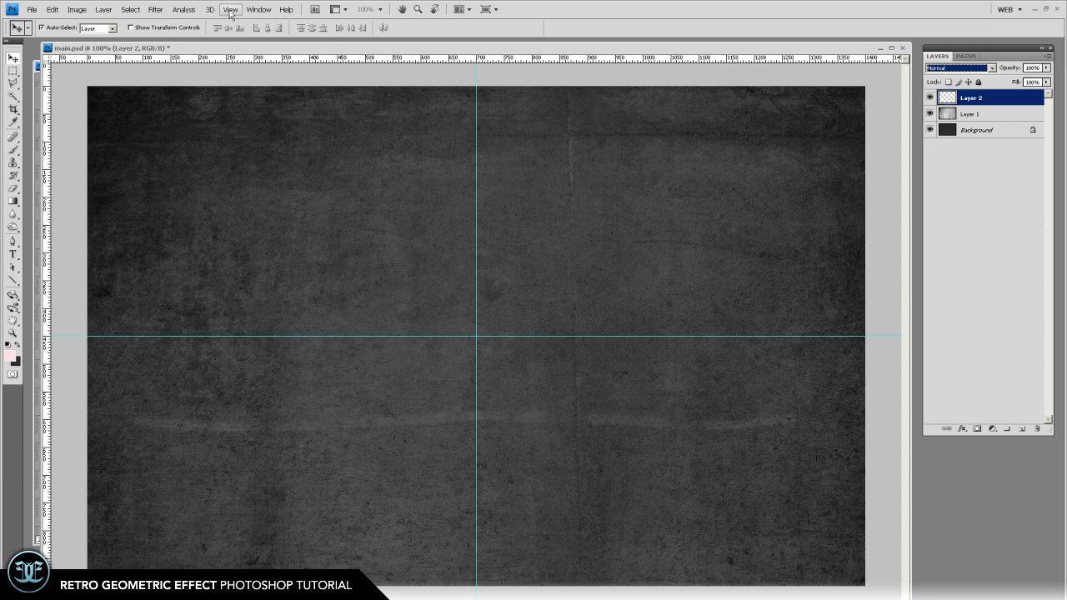
- Check the View menu for the guides crossing at the canvas centre
{"action": "left_click", "coordinate": [230, 10]}
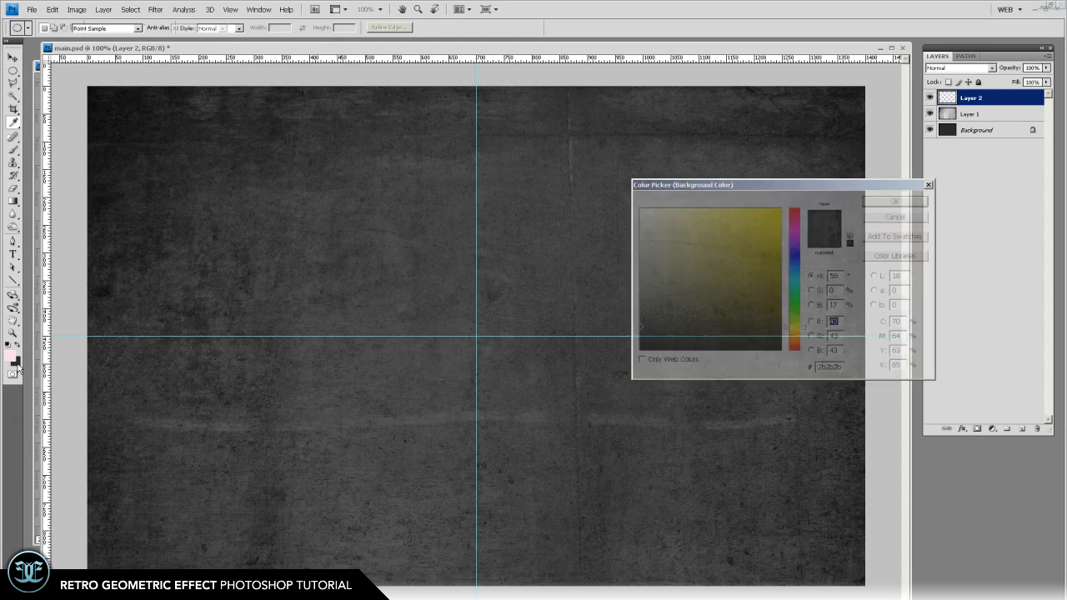
- Choose ruby-pink ed0059 as the colour in the Color Picker
{"action": "left_click", "coordinate": [794, 221]}
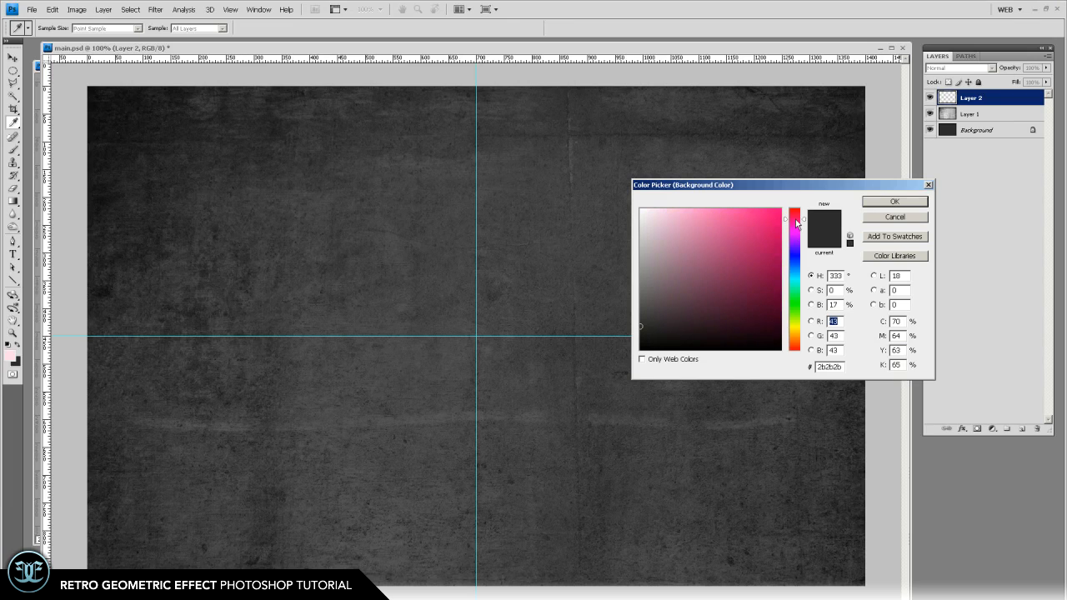
{"action": "left_click", "coordinate": [794, 218]}
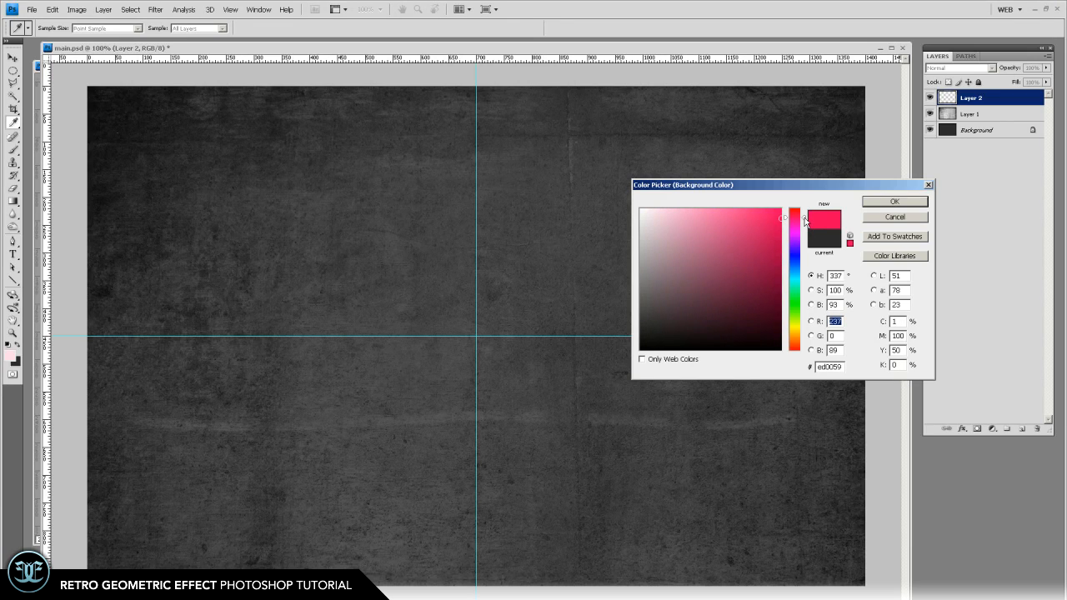
{"action": "left_click", "coordinate": [781, 219]}
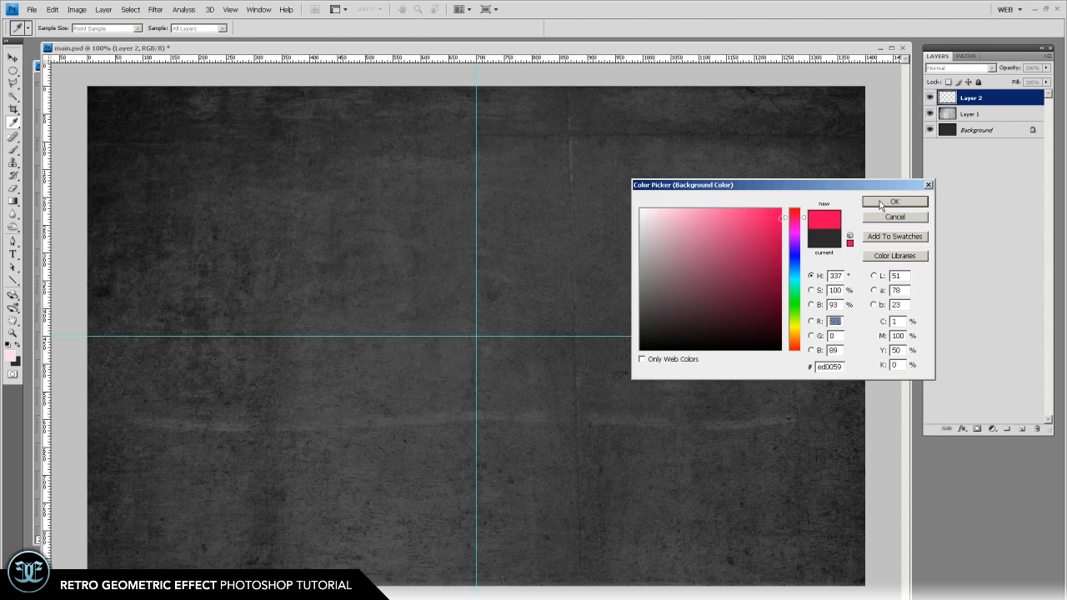
{"action": "left_click", "coordinate": [893, 201]}
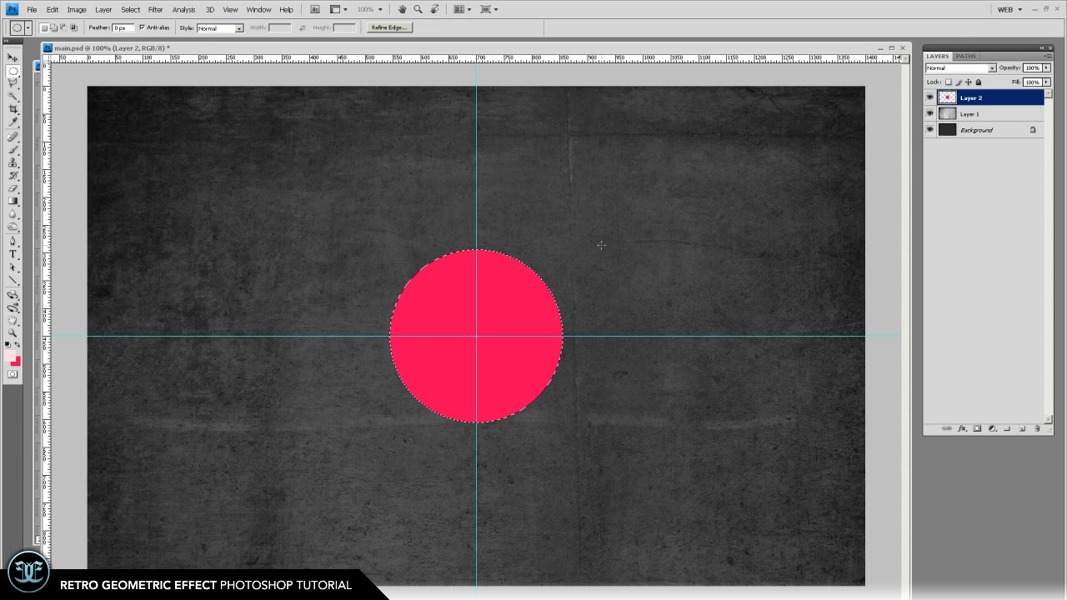
- Duplicate the pink circle layer and hide both circle copies
{"action": "left_click", "coordinate": [13, 56]}
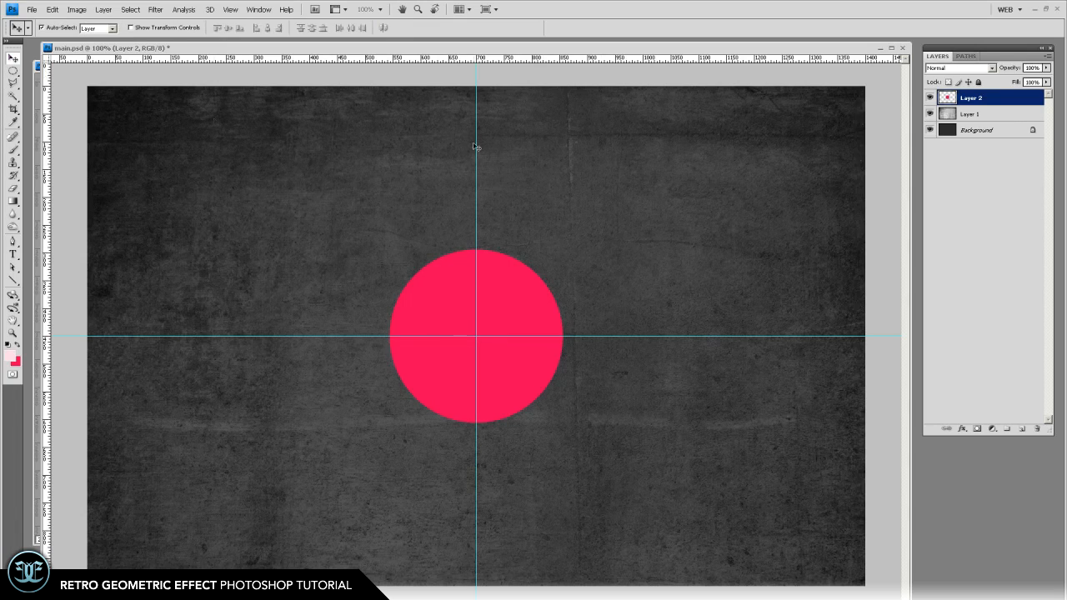
{"action": "key", "text": "ctrl+j"}
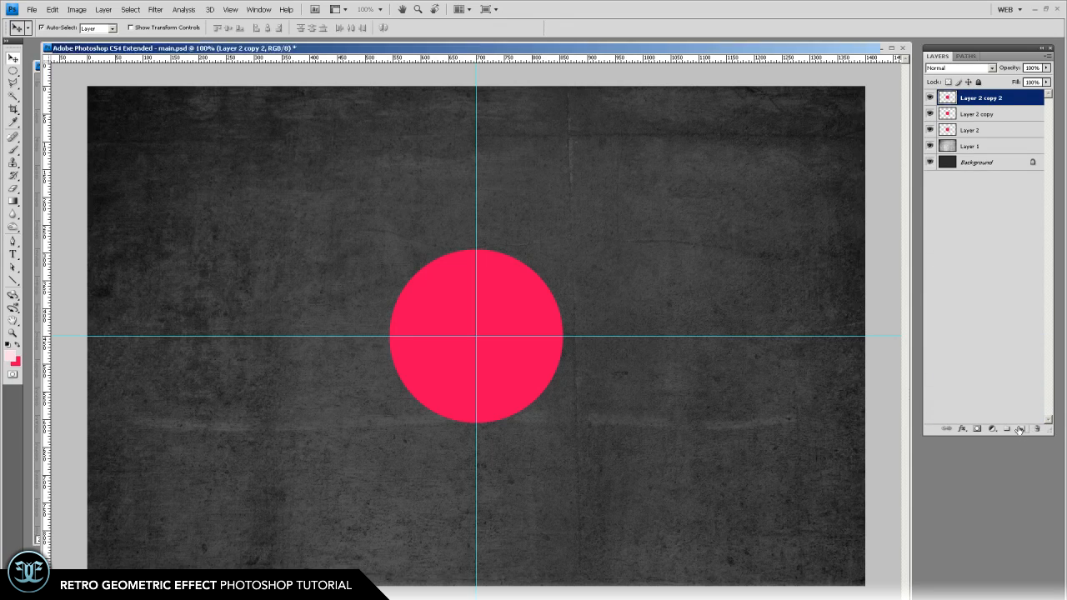
{"action": "left_click", "coordinate": [930, 97]}
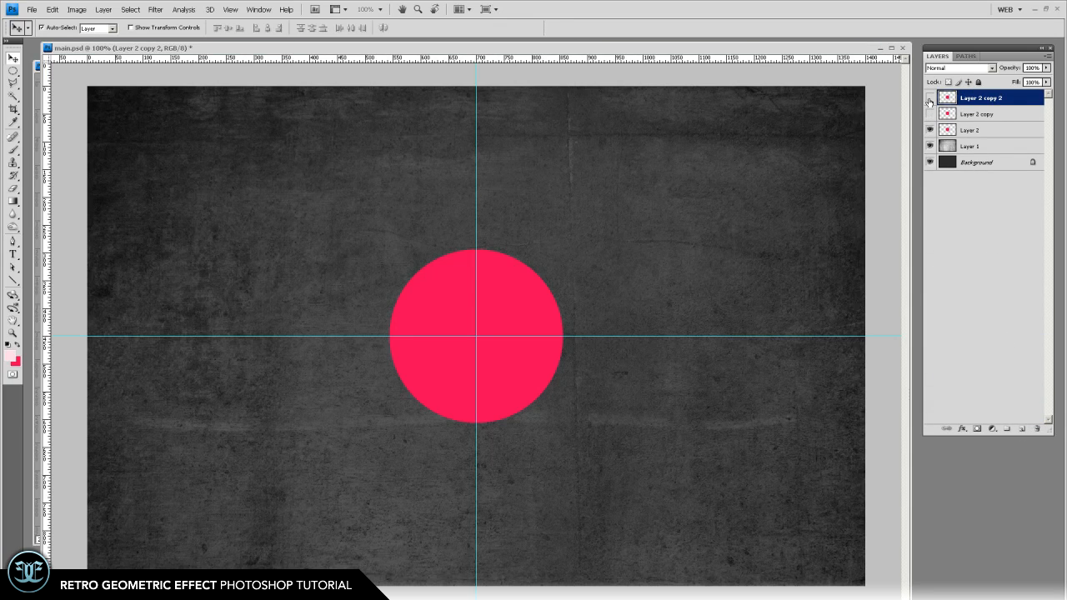
{"action": "left_click", "coordinate": [971, 130]}
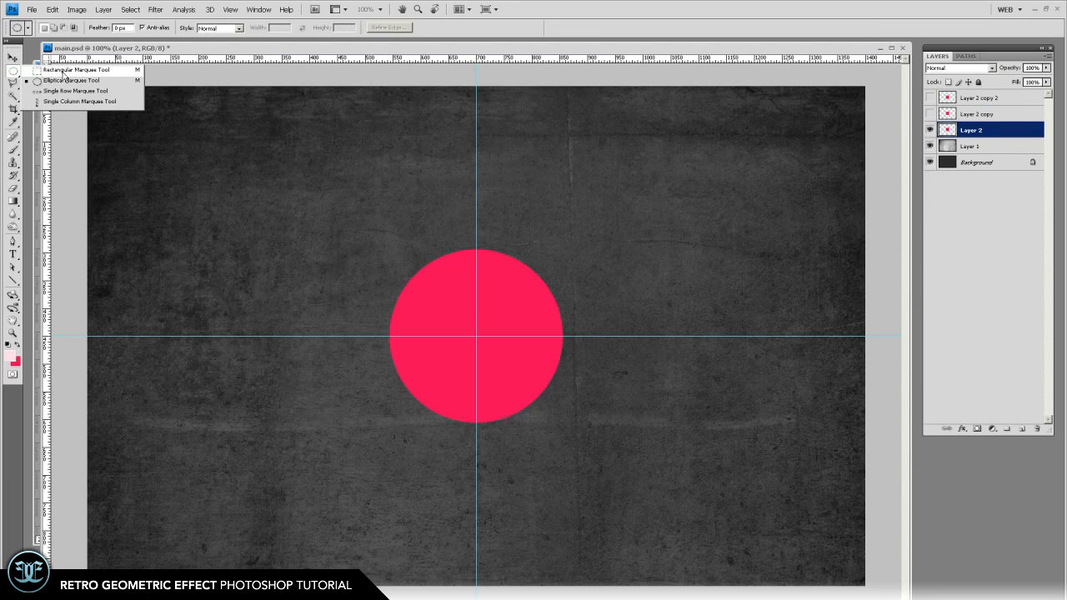
- Select the circle's left half and slide it left to open a gap
{"action": "left_click", "coordinate": [72, 80]}
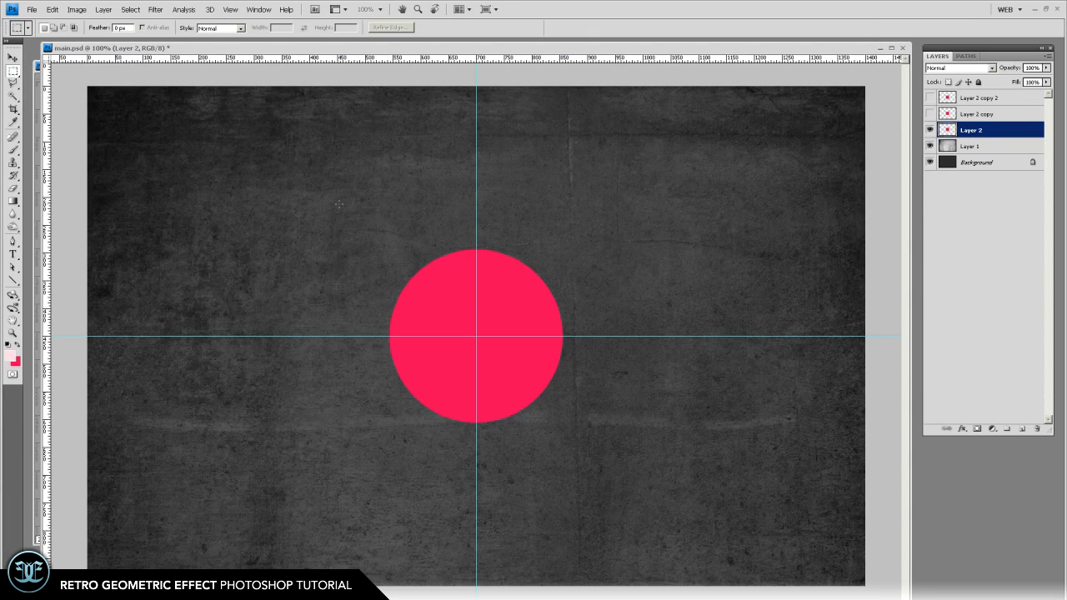
{"action": "left_click_drag", "start_coordinate": [340, 202], "coordinate": [477, 490]}
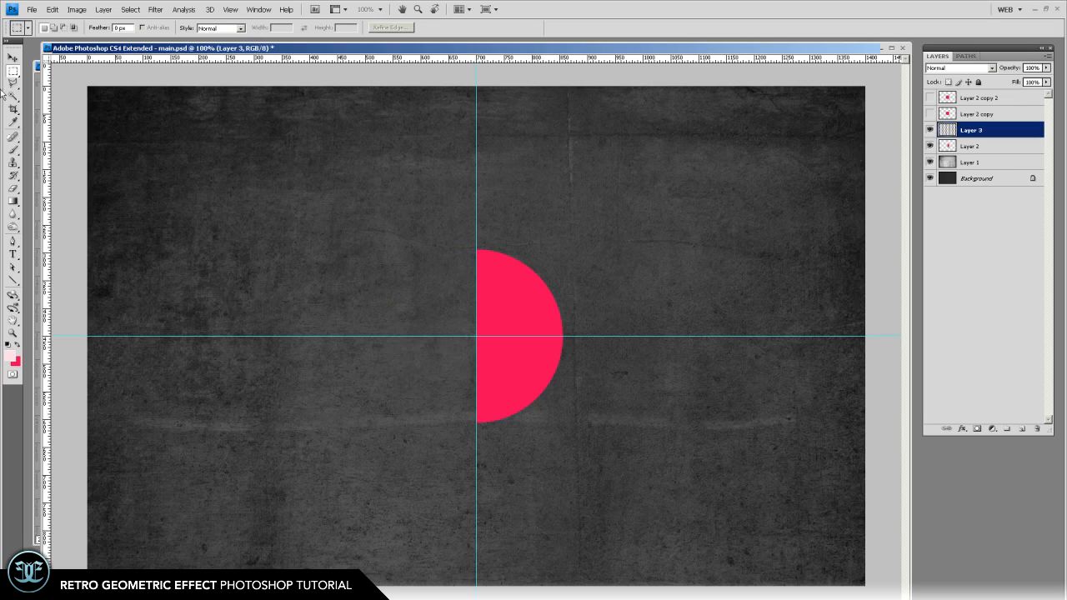
{"action": "left_click", "coordinate": [14, 54]}
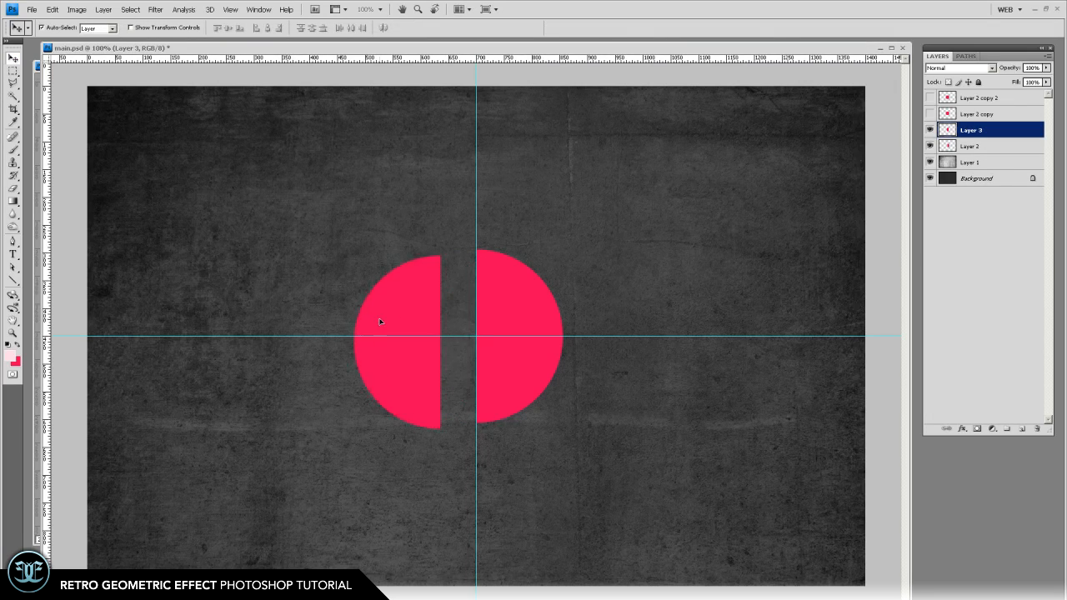
{"action": "left_click_drag", "start_coordinate": [400, 337], "coordinate": [438, 334]}
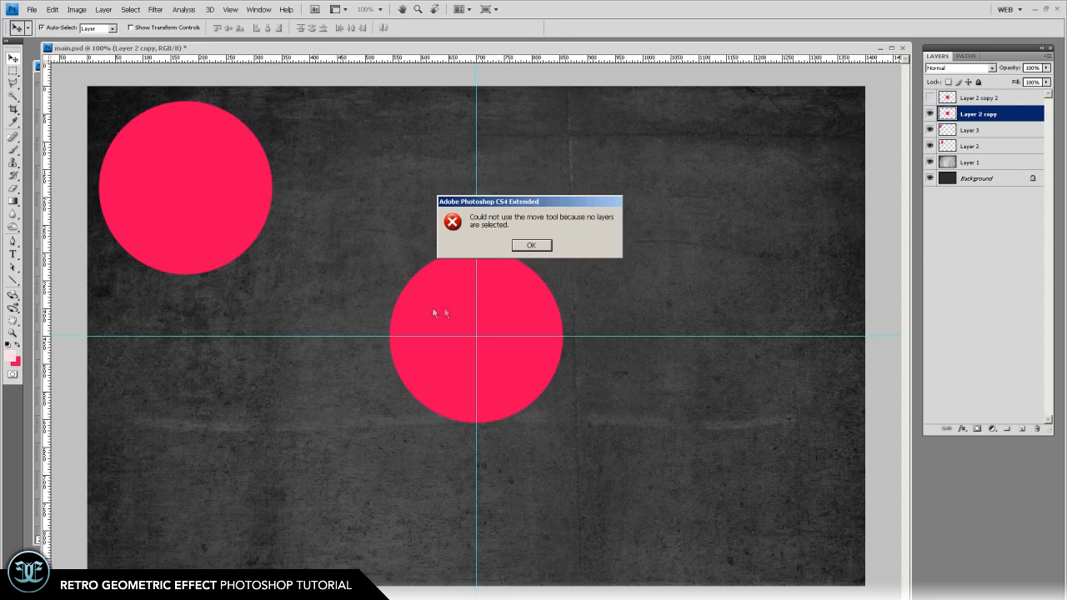
- Dismiss the alert, intersect the circle copies into a lens, and move it upper right
{"action": "left_click", "coordinate": [531, 244]}
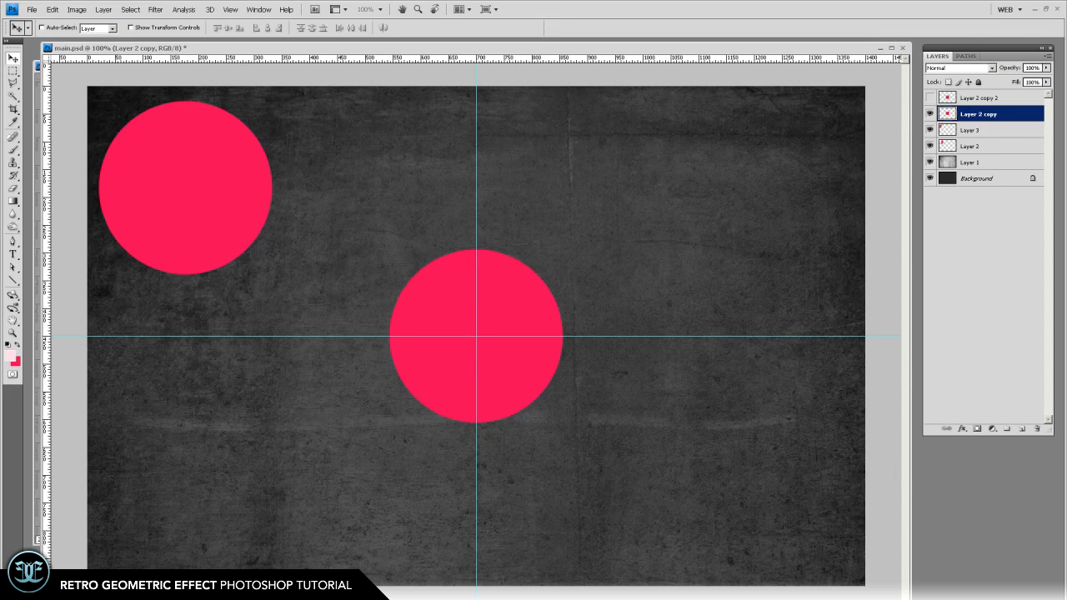
{"action": "mouse_move", "coordinate": [454, 391]}
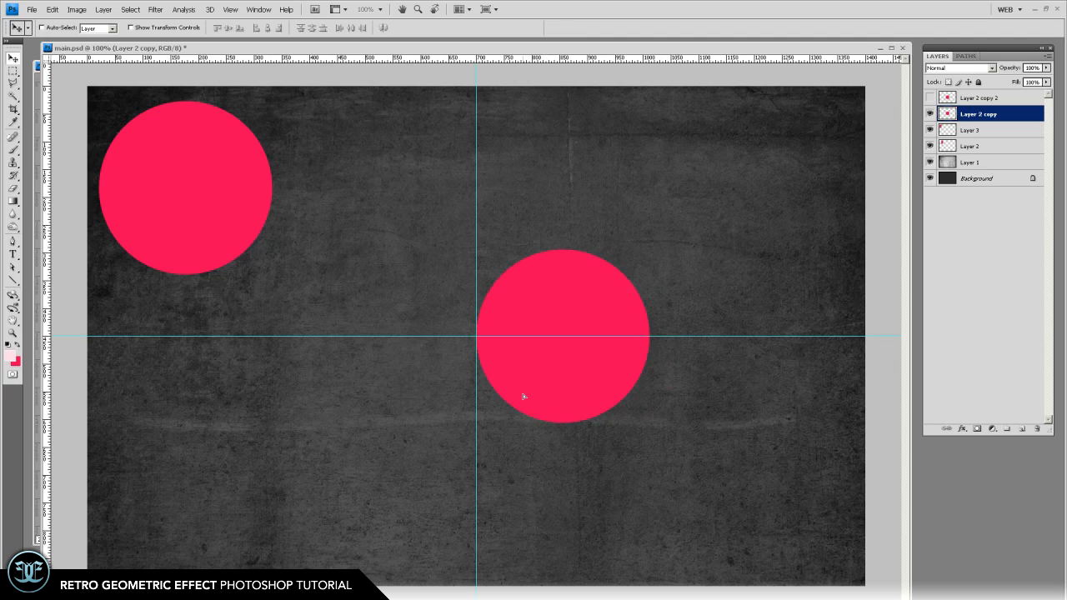
{"action": "mouse_move", "coordinate": [911, 189]}
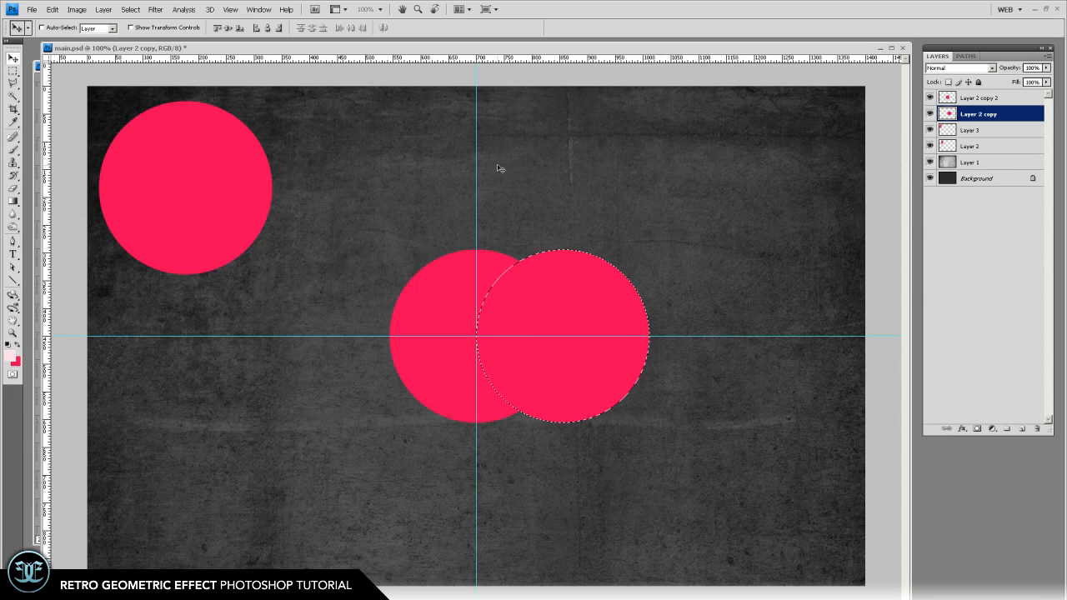
{"action": "left_click", "coordinate": [980, 97]}
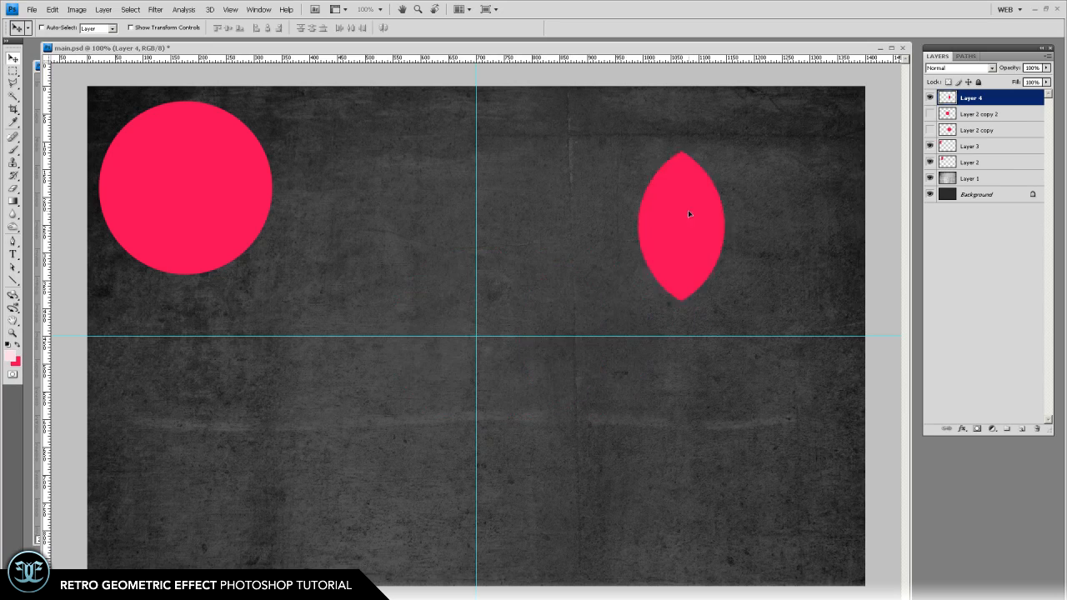
{"action": "left_click_drag", "start_coordinate": [684, 215], "coordinate": [653, 233]}
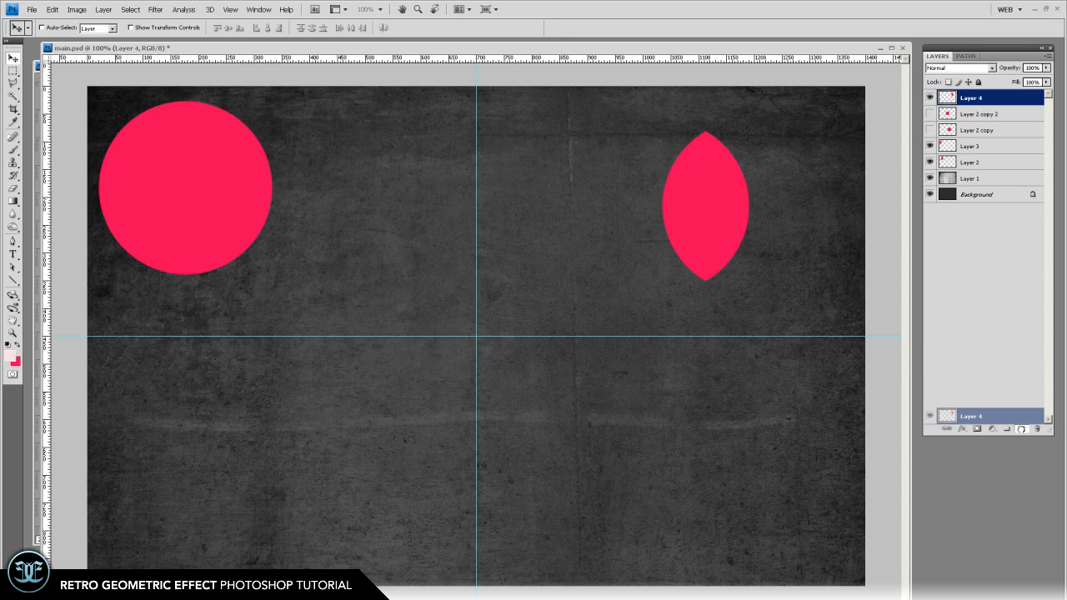
- Duplicate the lens, rotate it 90° counter-clockwise, and move the horizontal copy upper right
{"action": "key", "text": "ctrl+j"}
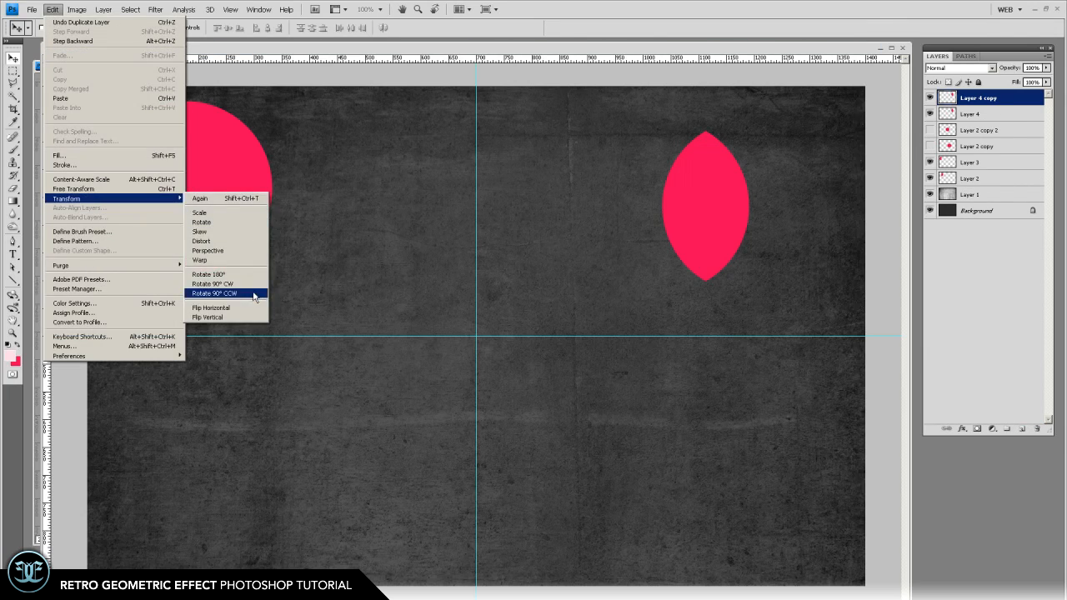
{"action": "left_click", "coordinate": [214, 293]}
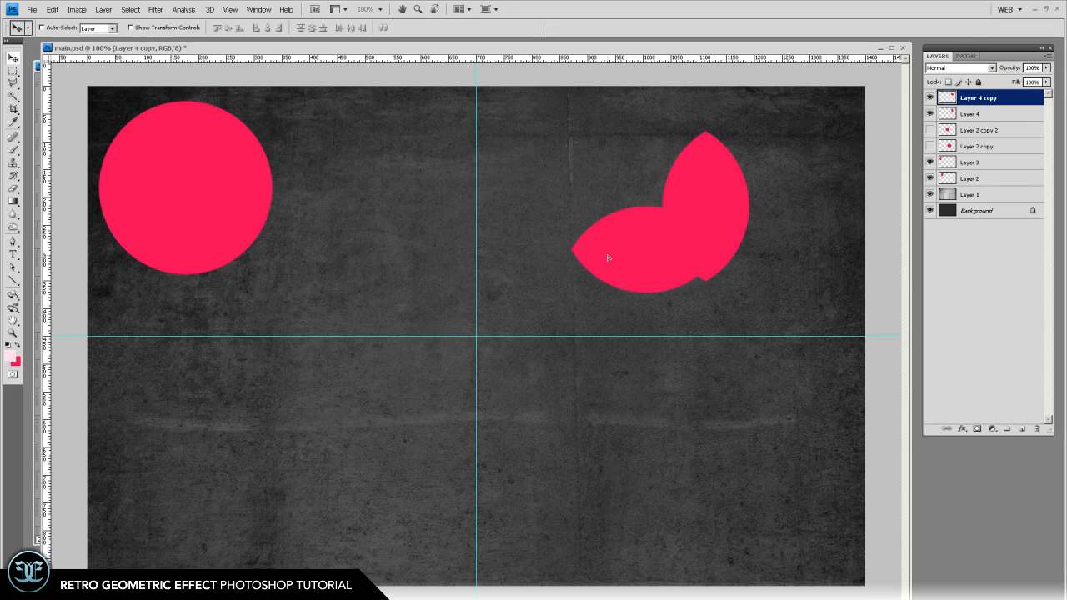
{"action": "left_click", "coordinate": [970, 115]}
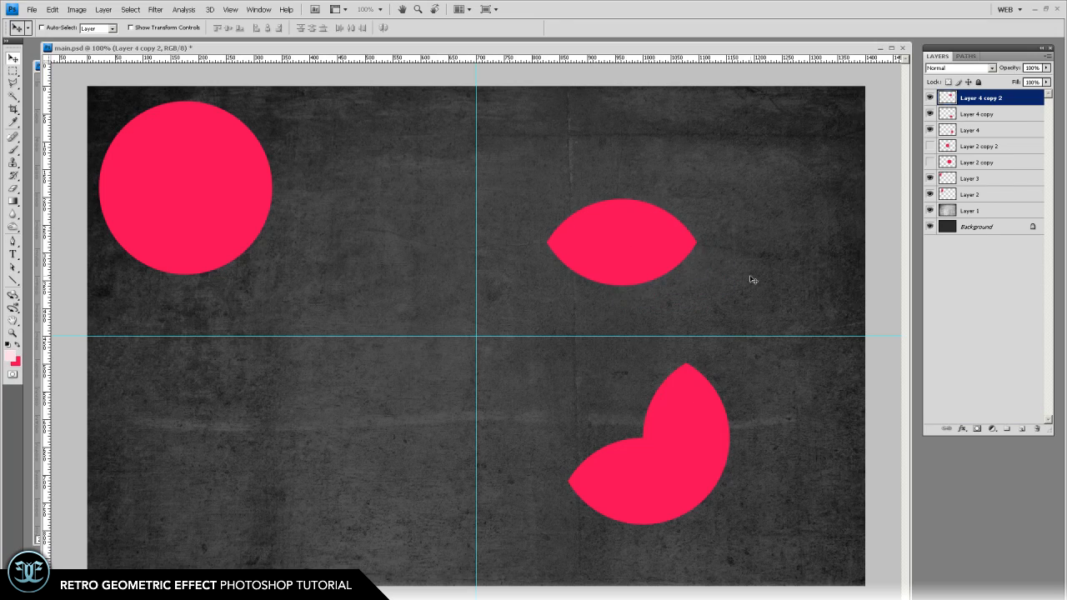
{"action": "left_click_drag", "start_coordinate": [621, 242], "coordinate": [671, 218]}
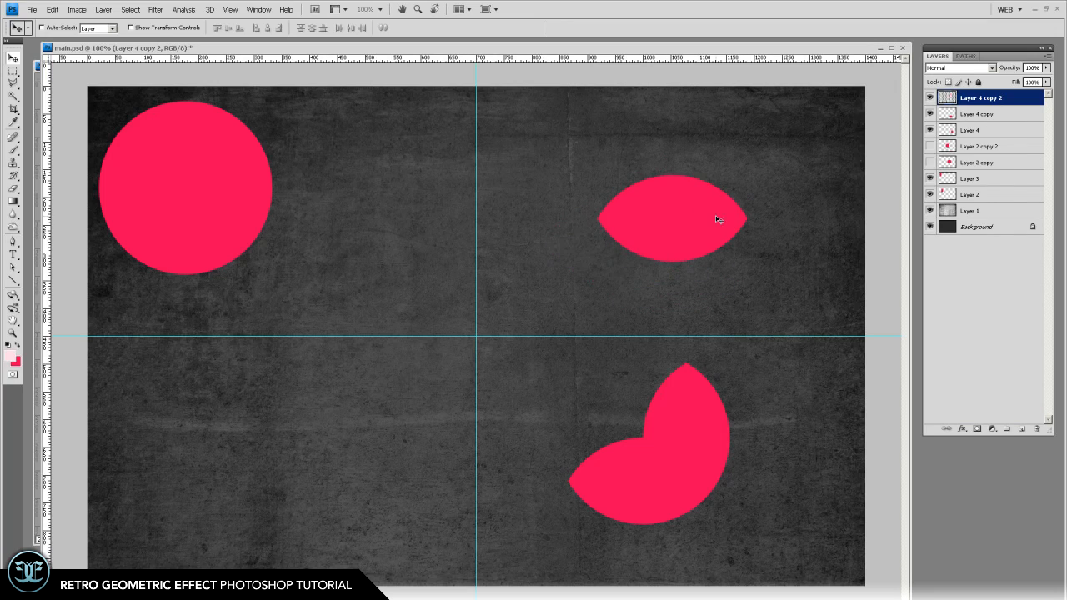
{"action": "mouse_move", "coordinate": [429, 371]}
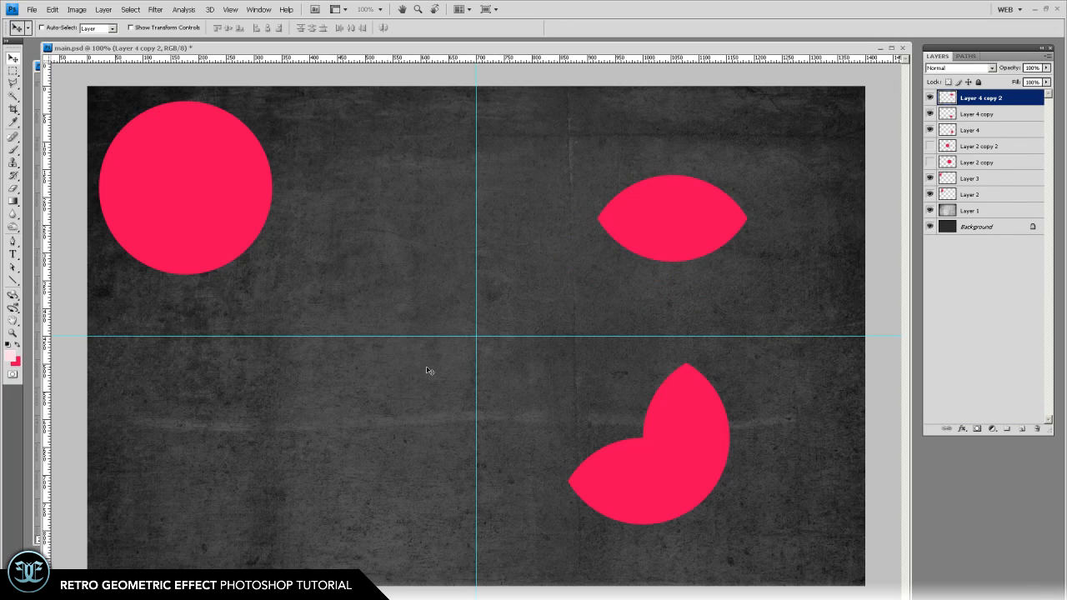
{"action": "mouse_move", "coordinate": [231, 271]}
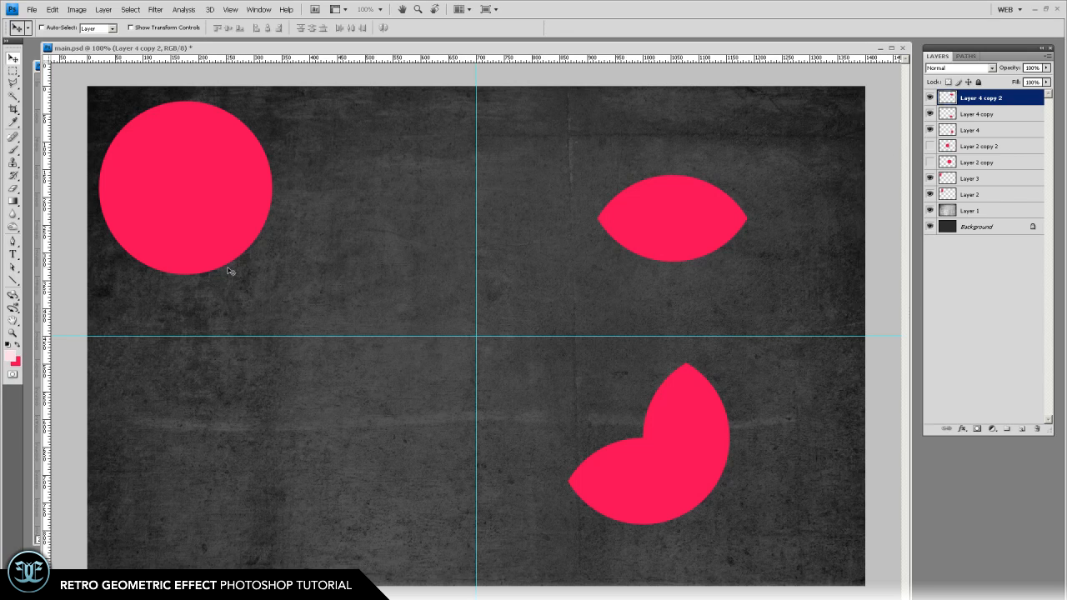
- Centre the half circle on the guides, set a copy to Overlay, and show the top copy
{"action": "left_click", "coordinate": [969, 195]}
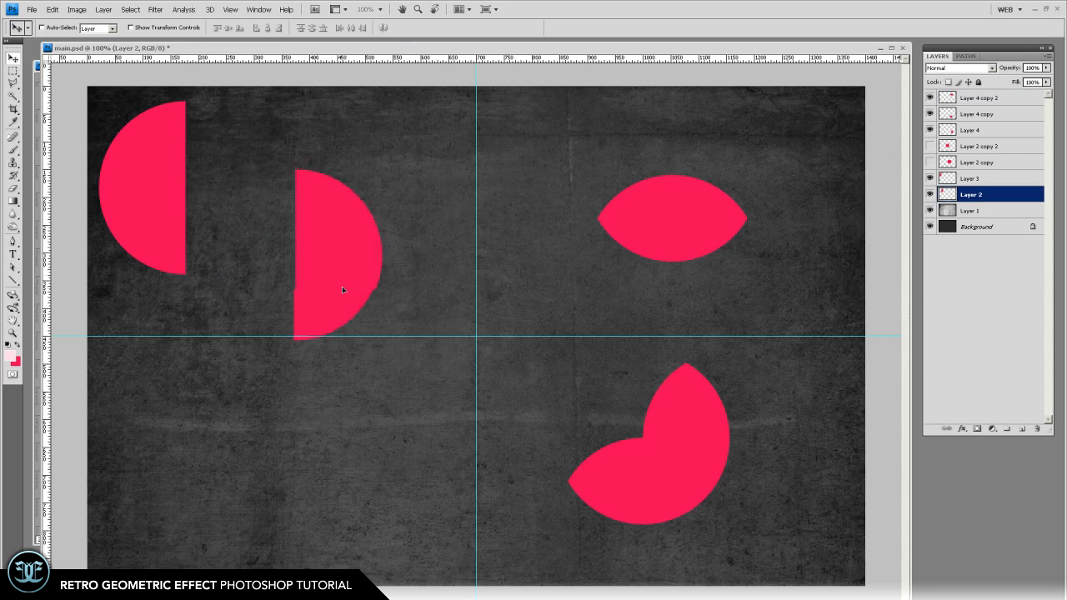
{"action": "left_click_drag", "start_coordinate": [342, 289], "coordinate": [346, 365]}
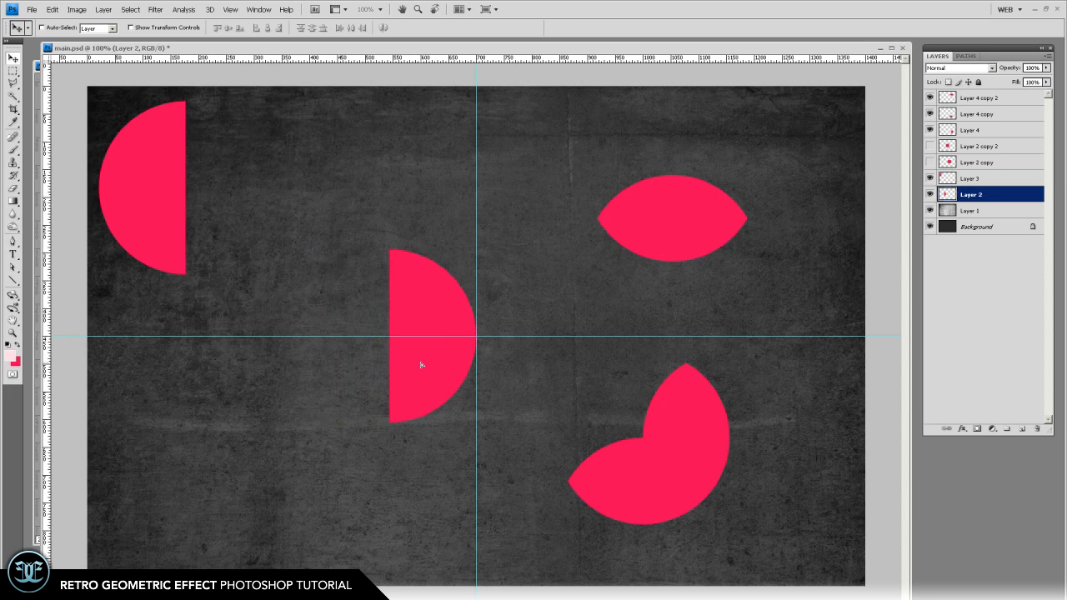
{"action": "mouse_move", "coordinate": [488, 337]}
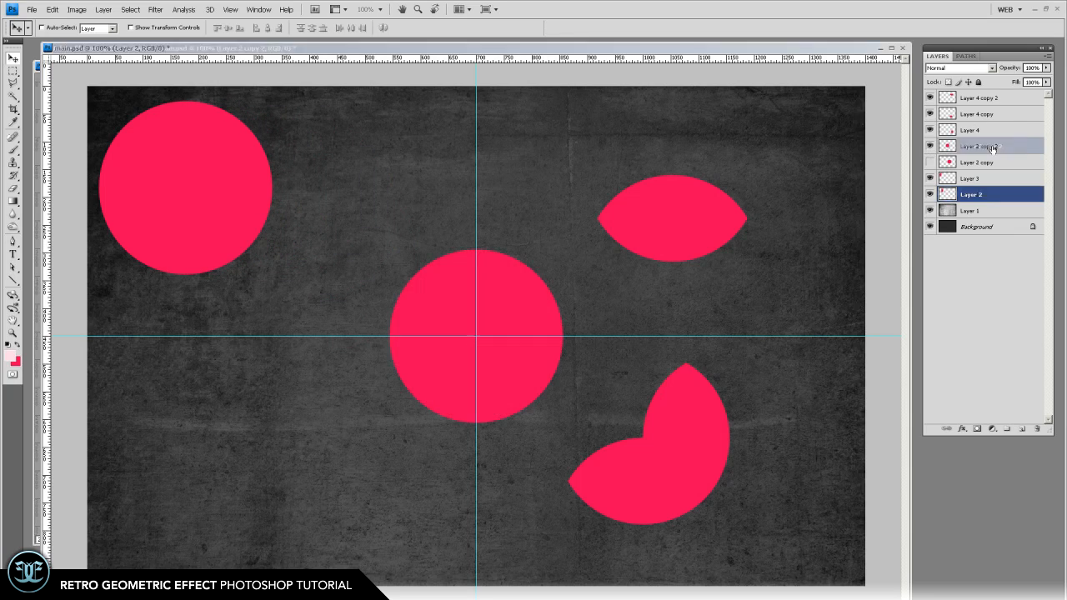
{"action": "left_click", "coordinate": [981, 146]}
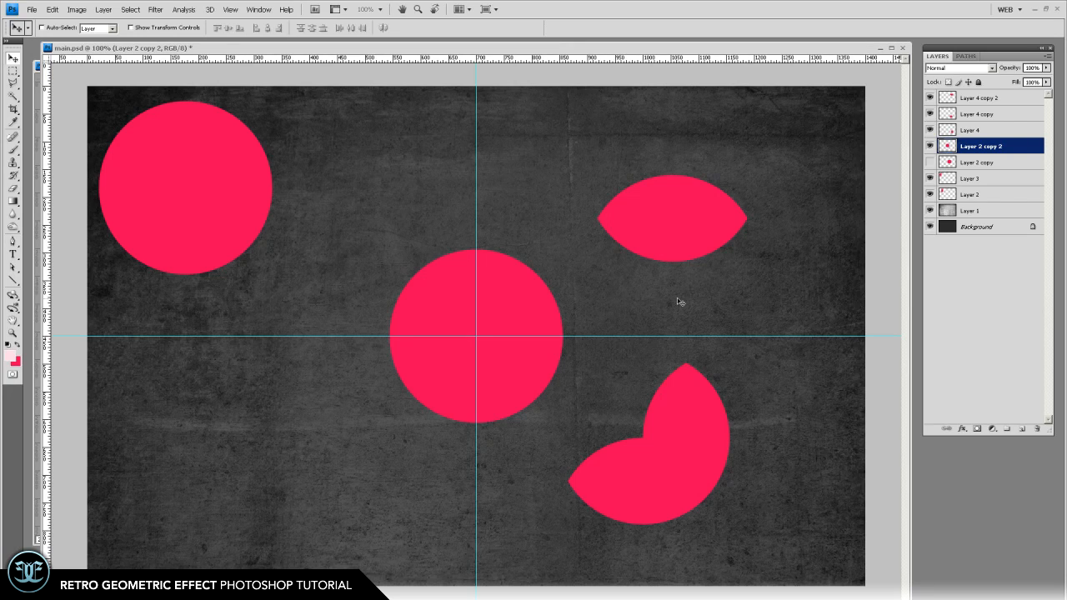
{"action": "mouse_move", "coordinate": [823, 184]}
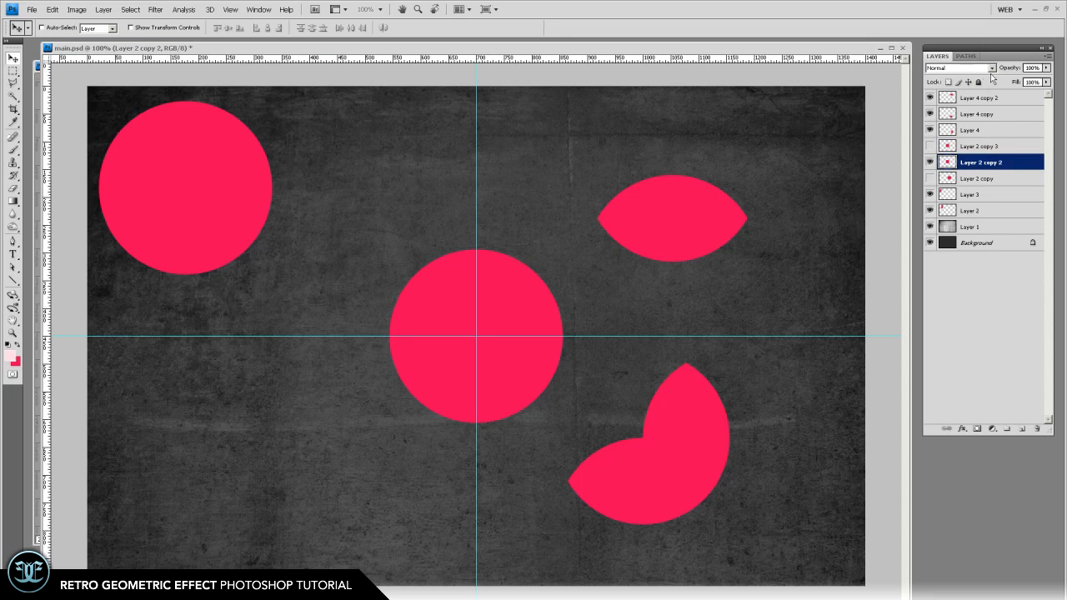
{"action": "left_click", "coordinate": [959, 68]}
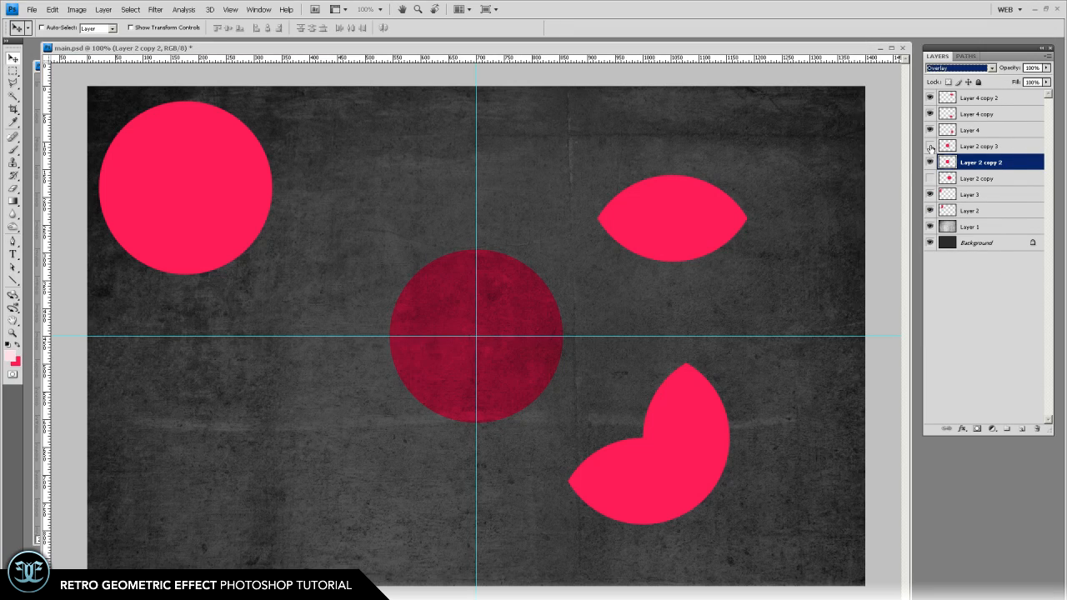
{"action": "left_click", "coordinate": [930, 146]}
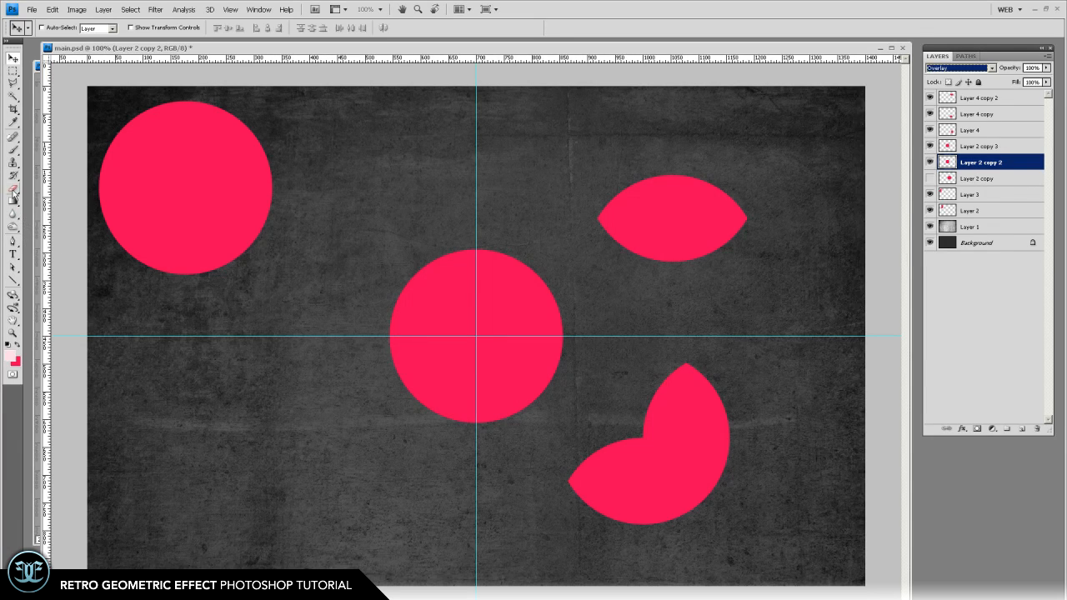
- Select the Eraser with a large 200 px soft round brush
{"action": "left_click", "coordinate": [13, 190]}
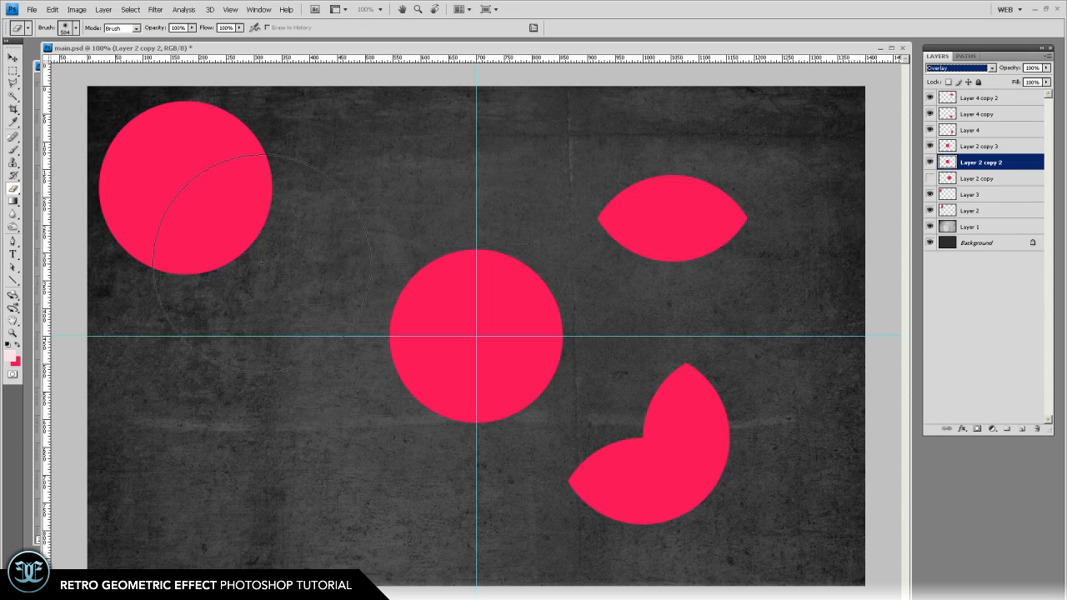
{"action": "mouse_move", "coordinate": [342, 250]}
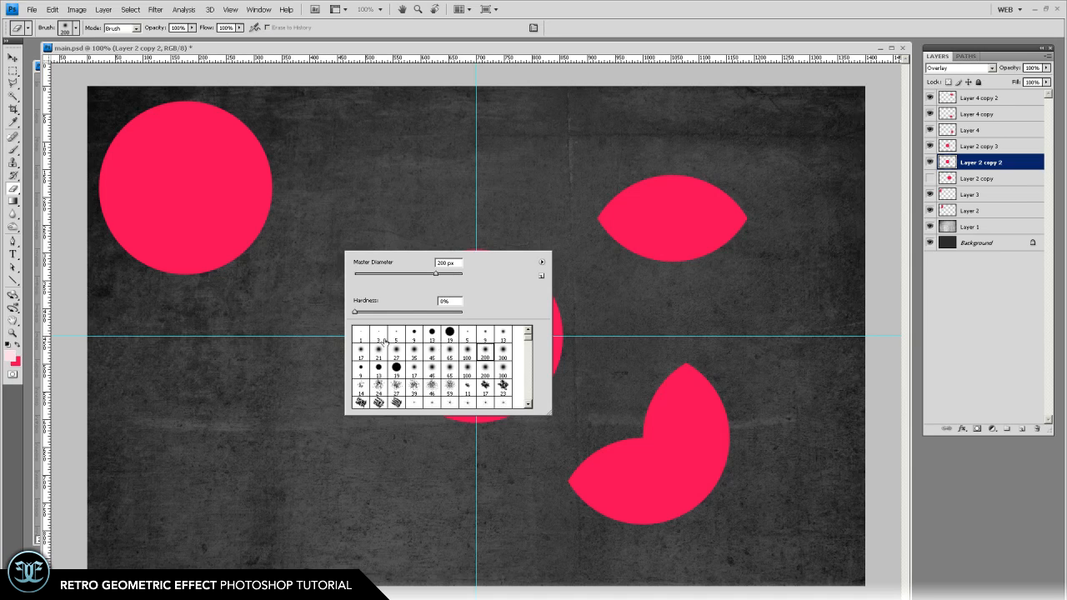
{"action": "left_click", "coordinate": [475, 338]}
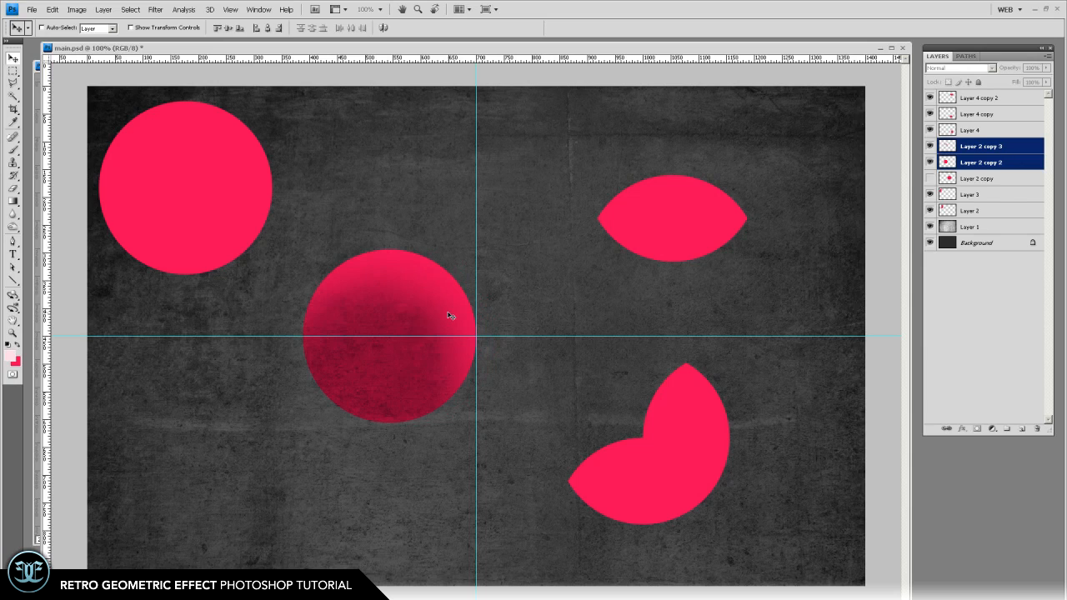
- Set the horizontal lens layer's blend mode to Overlay
{"action": "left_click", "coordinate": [981, 98]}
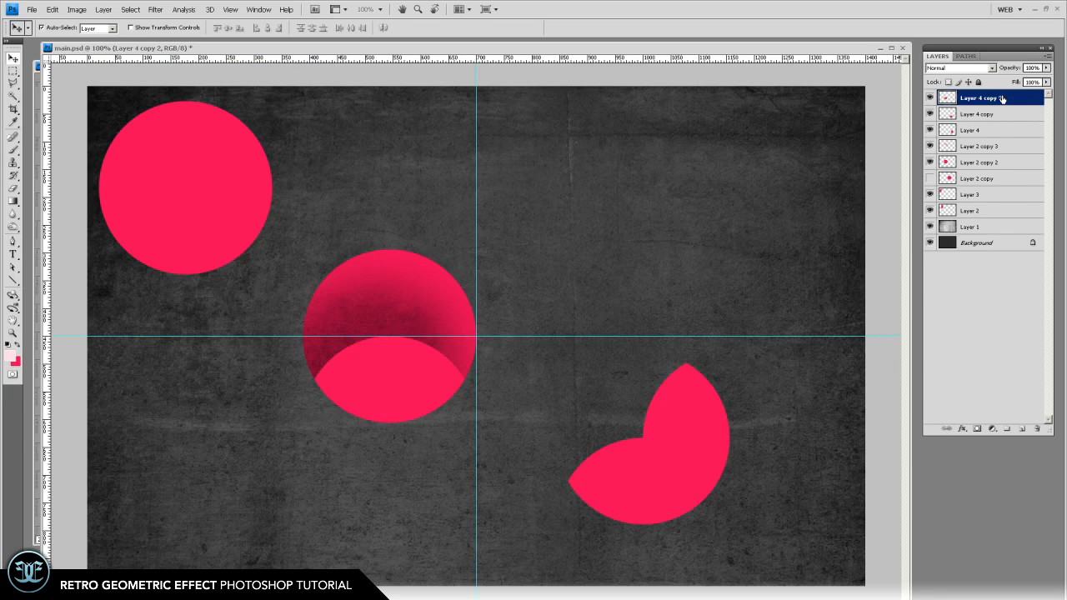
{"action": "left_click", "coordinate": [992, 68]}
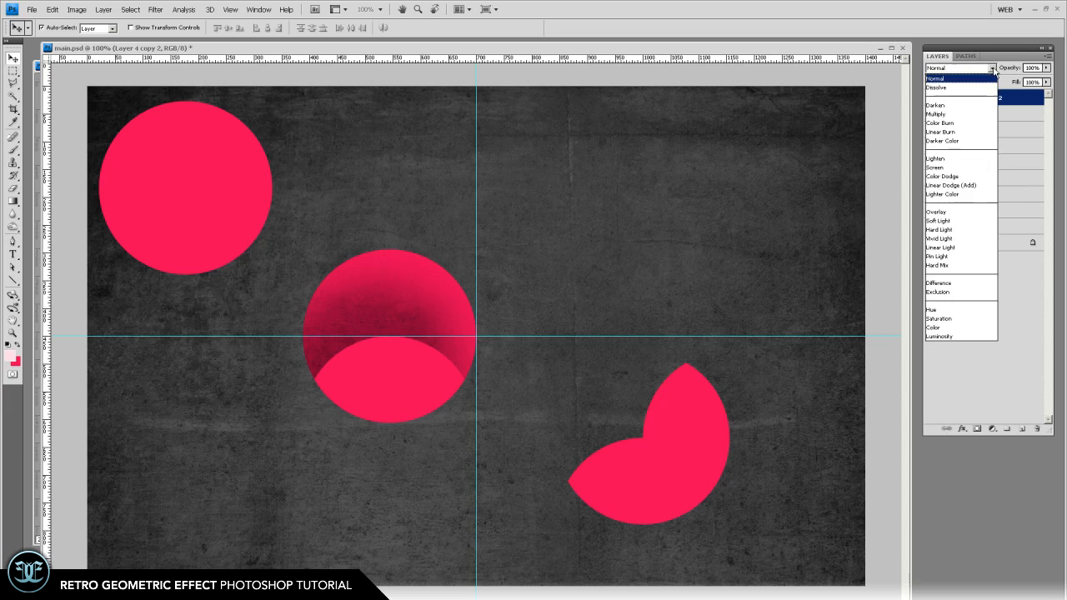
{"action": "left_click", "coordinate": [936, 211]}
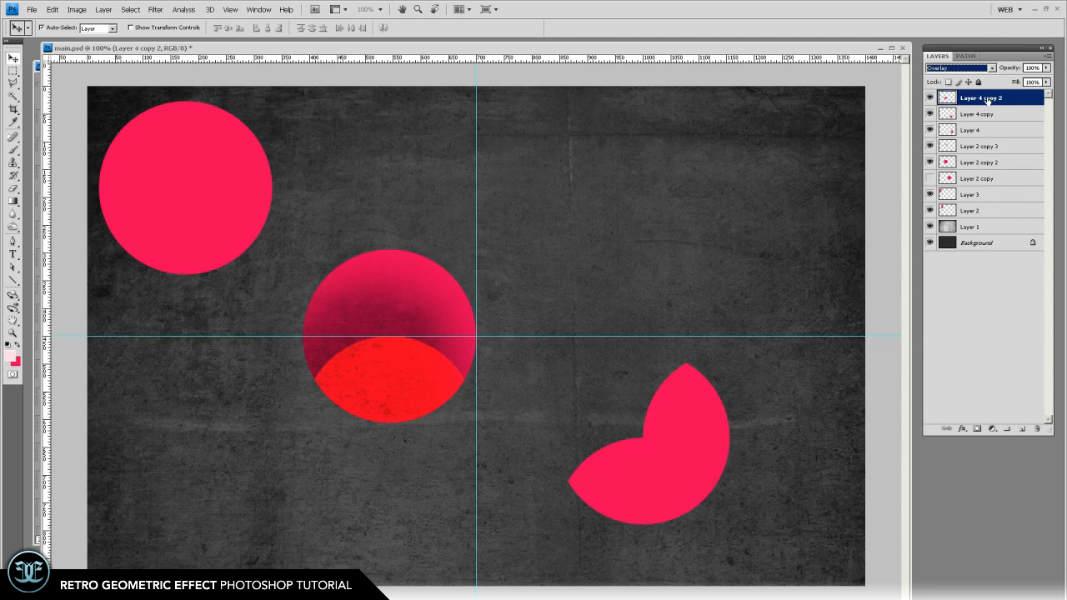
{"action": "left_click", "coordinate": [958, 67]}
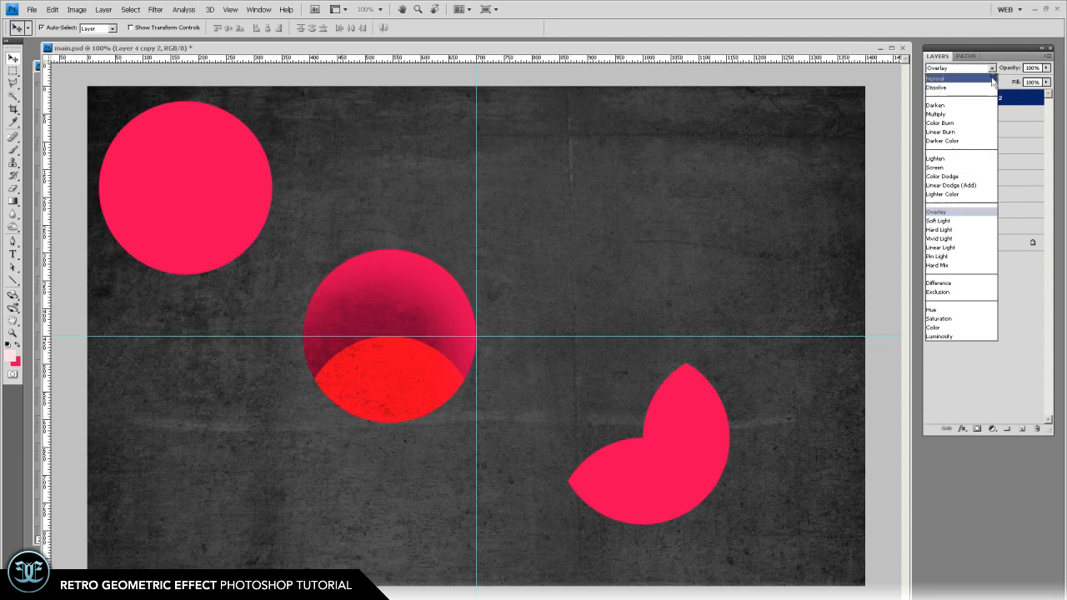
{"action": "left_click", "coordinate": [935, 211]}
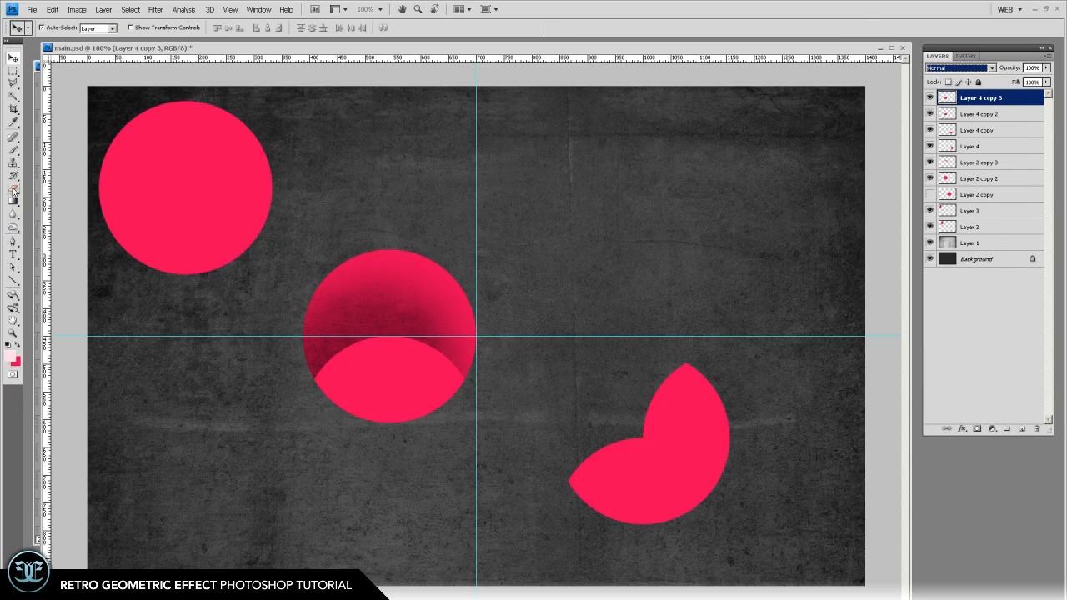
- Erase parts of the lens copy and select another shape layer for shading
{"action": "left_click", "coordinate": [13, 188]}
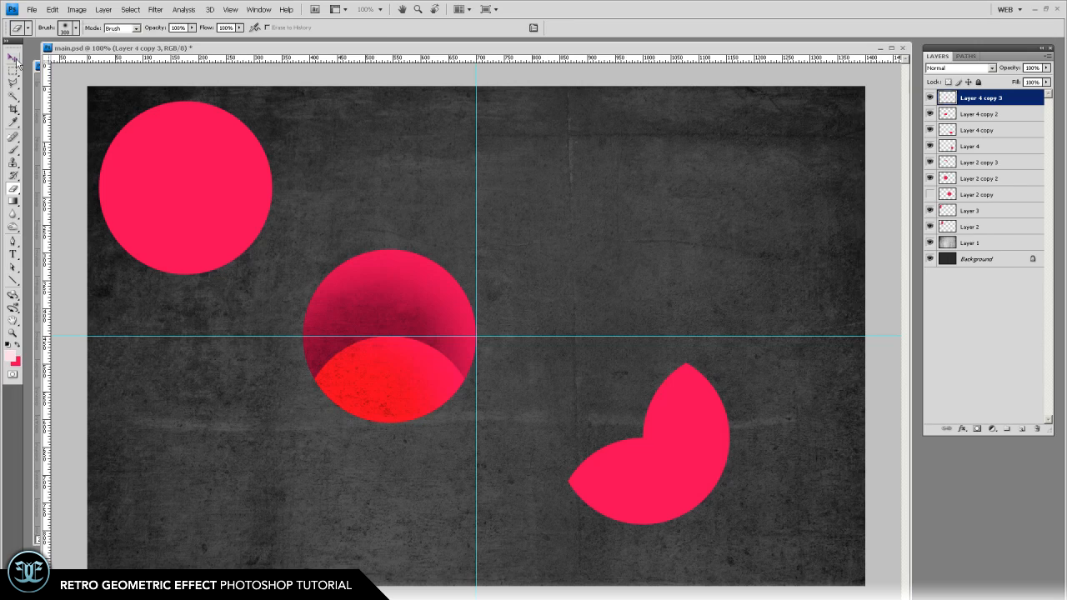
{"action": "left_click", "coordinate": [13, 57]}
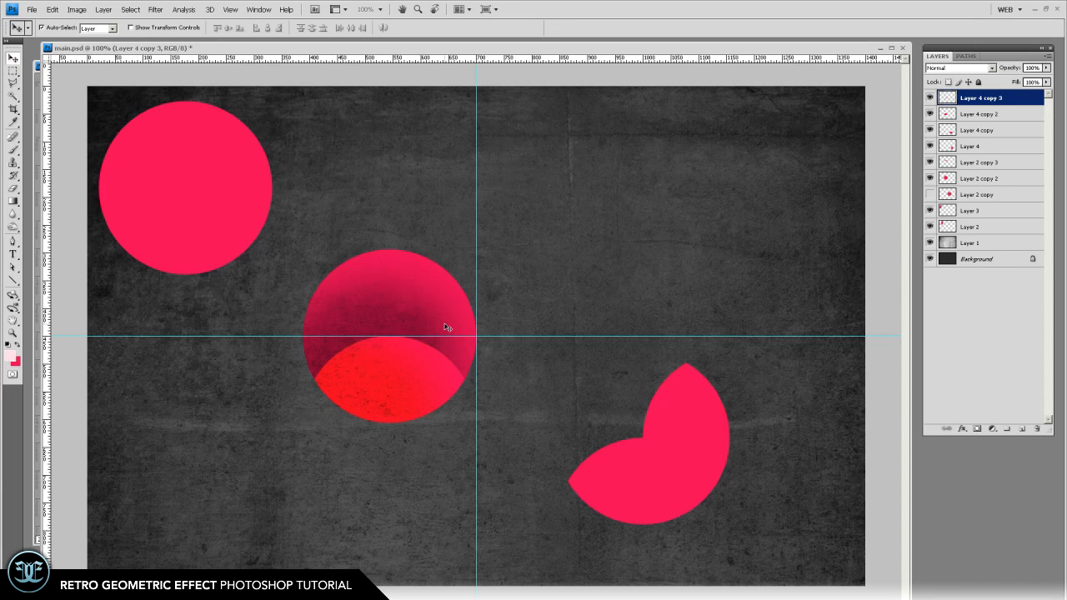
{"action": "left_click", "coordinate": [970, 146]}
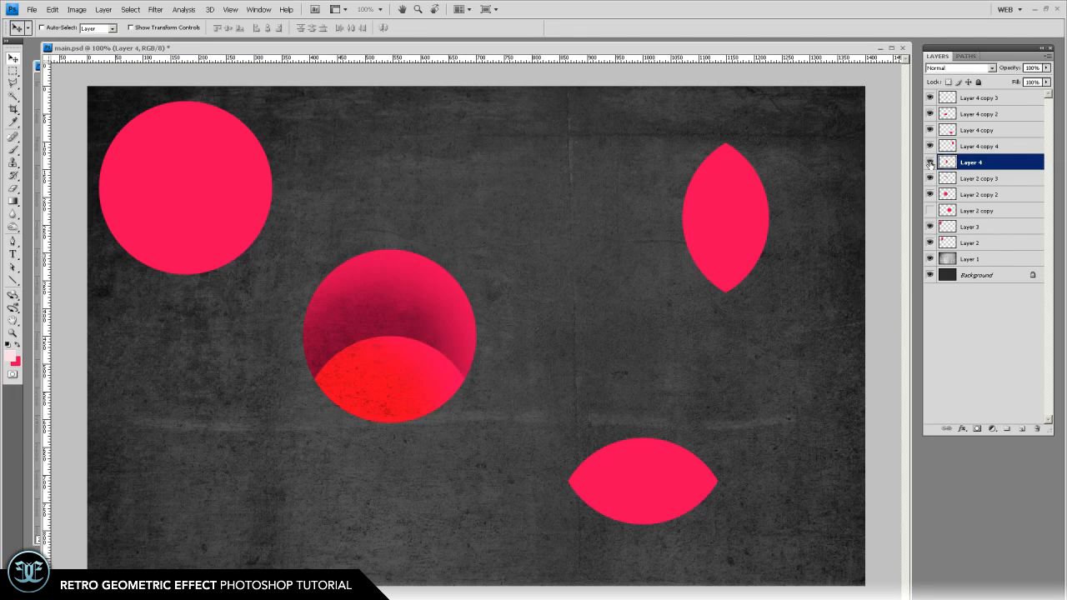
{"action": "left_click", "coordinate": [14, 227]}
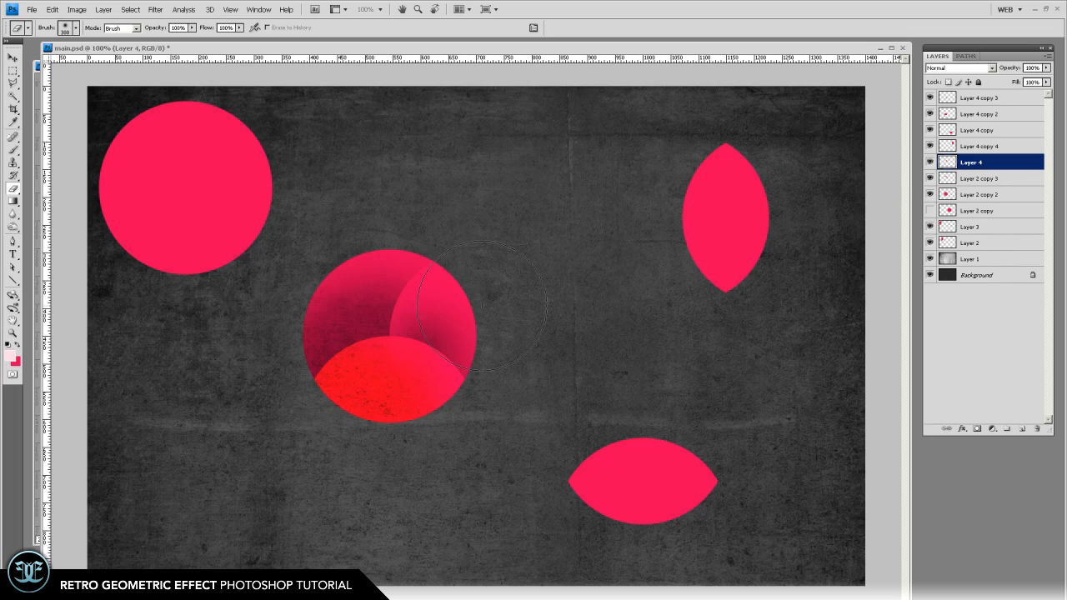
{"action": "mouse_move", "coordinate": [75, 83]}
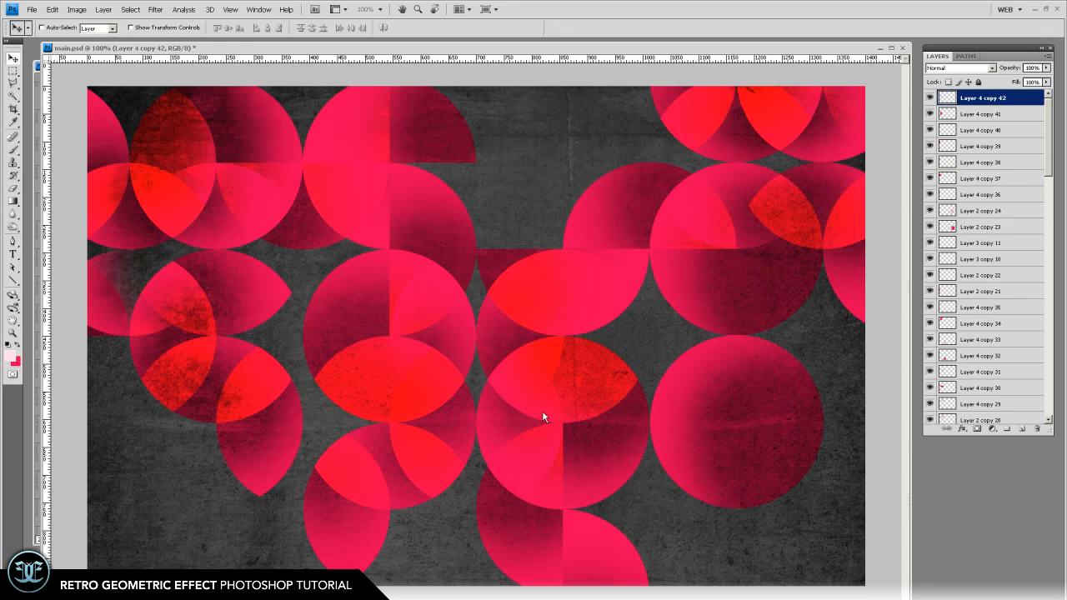
{"action": "mouse_move", "coordinate": [811, 241]}
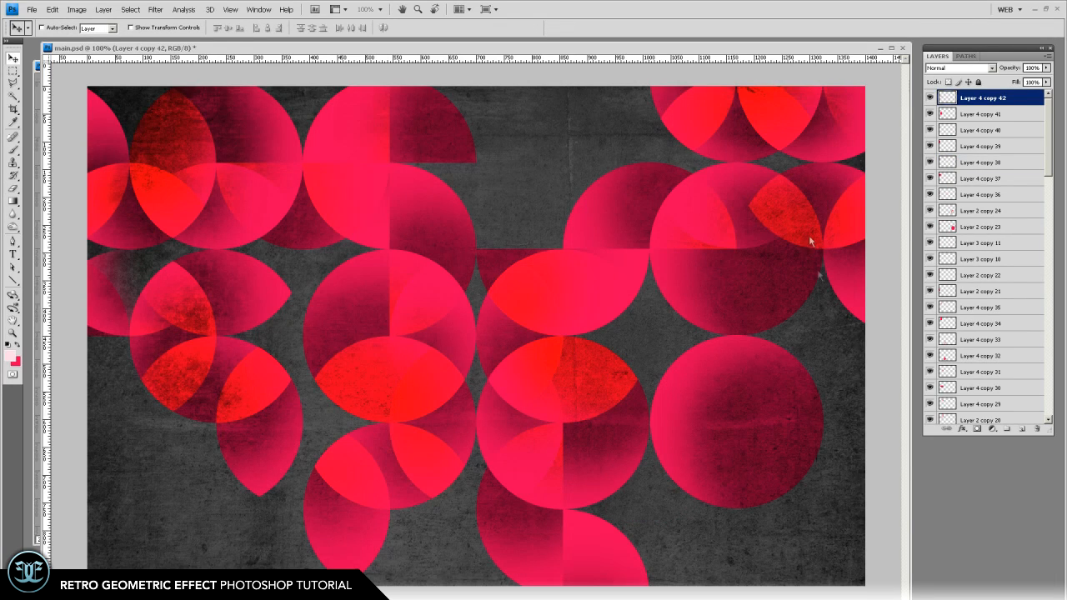
{"action": "mouse_move", "coordinate": [977, 322]}
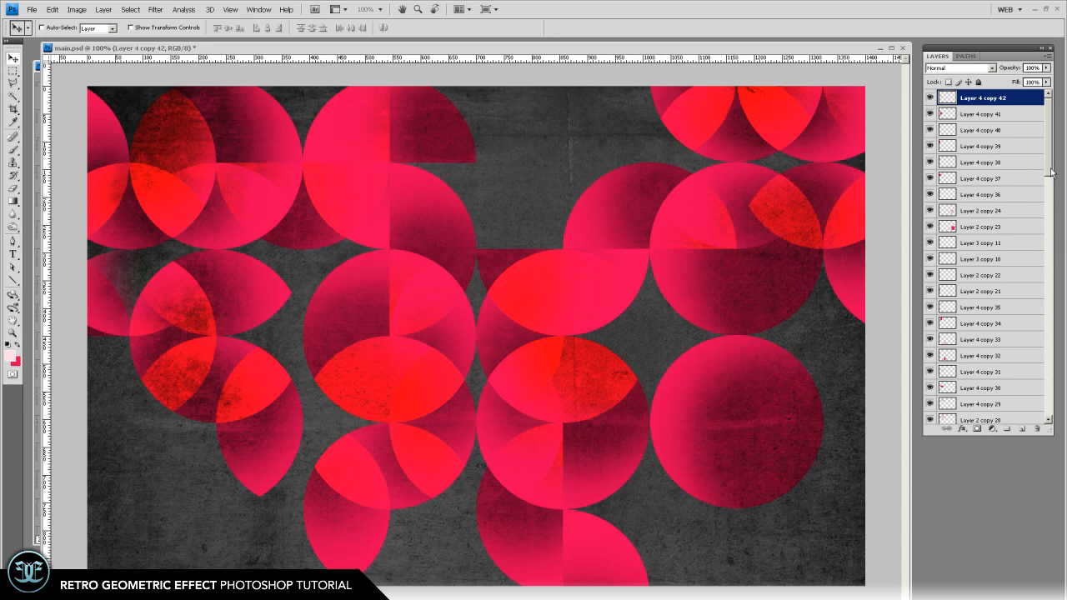
- Tile duplicated shaded circle and lens shape layers across the upper canvas
{"action": "scroll", "scroll_direction": "down", "scroll_amount": 3}
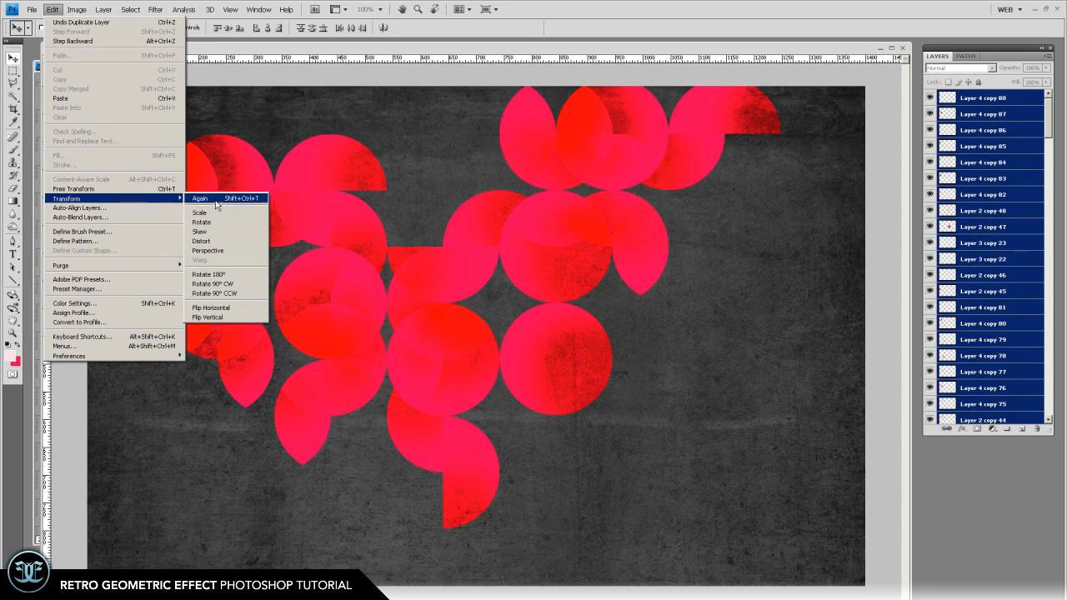
{"action": "mouse_move", "coordinate": [210, 275]}
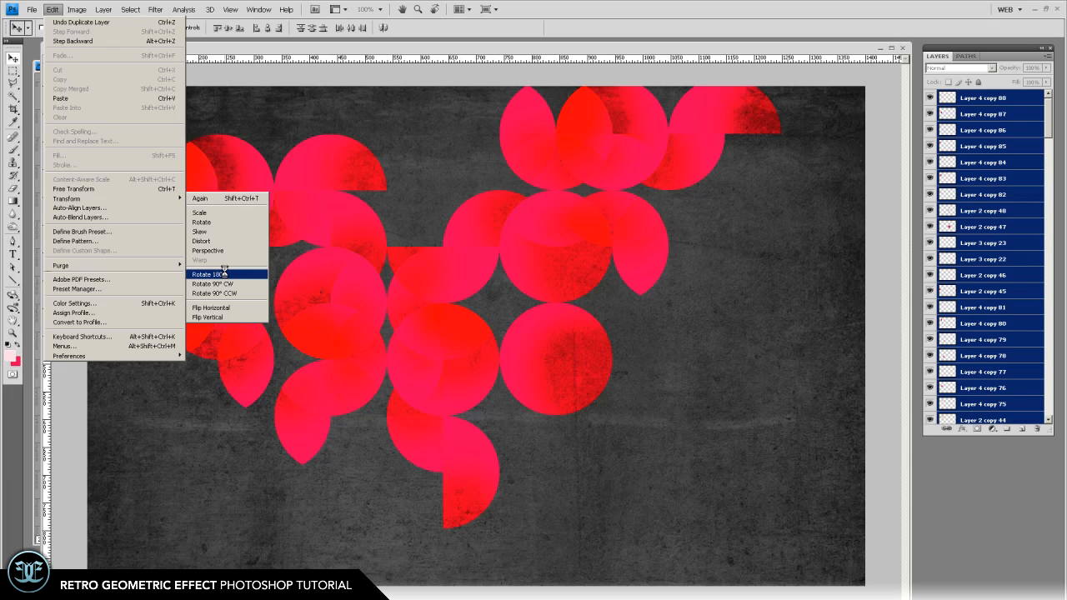
- Rotate the duplicated pattern layers 180° and position the copy in the lower right
{"action": "left_click", "coordinate": [207, 274]}
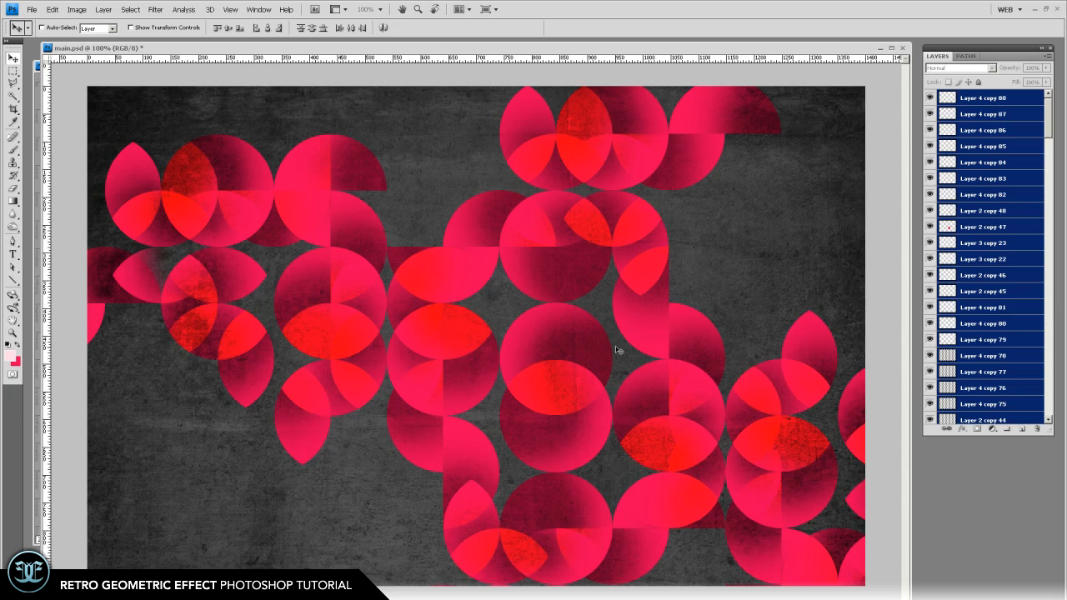
{"action": "mouse_move", "coordinate": [291, 283]}
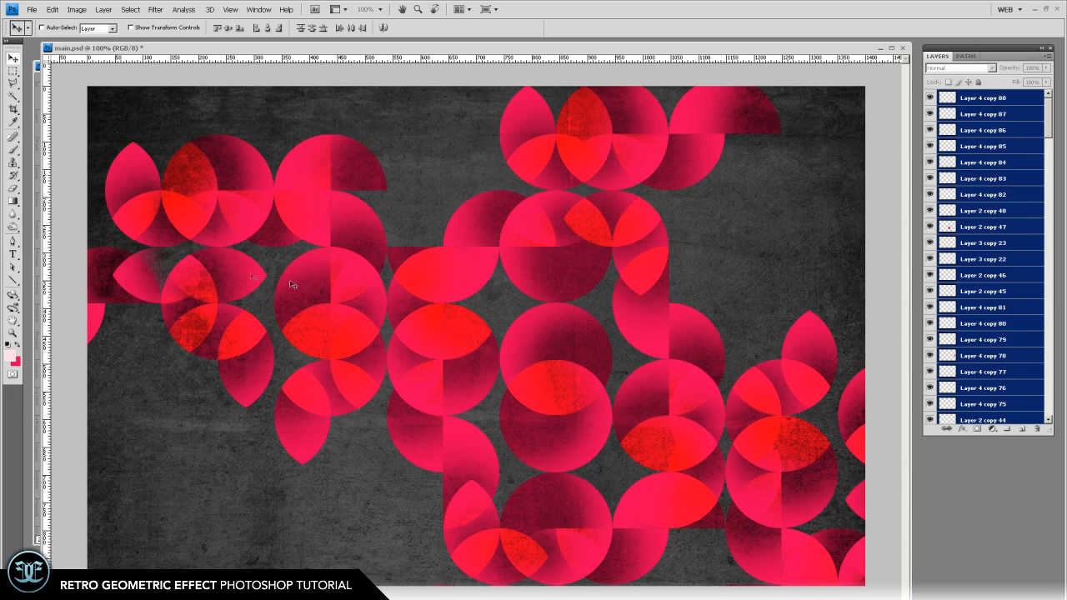
{"action": "scroll", "scroll_direction": "down", "scroll_amount": 3}
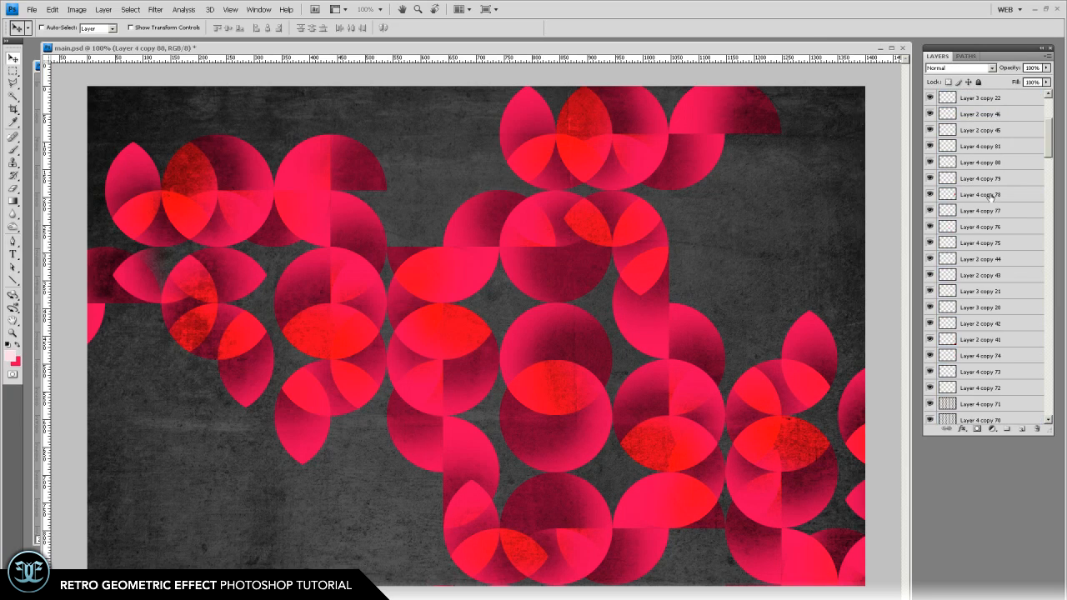
{"action": "scroll", "scroll_direction": "down", "scroll_amount": 3}
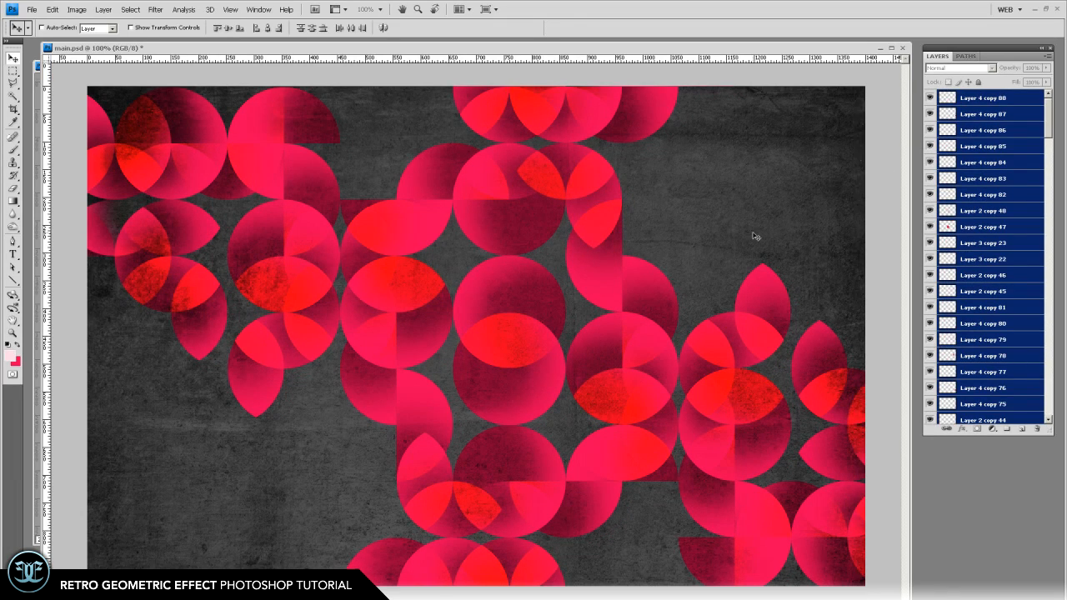
{"action": "scroll", "scroll_direction": "down", "scroll_amount": 3}
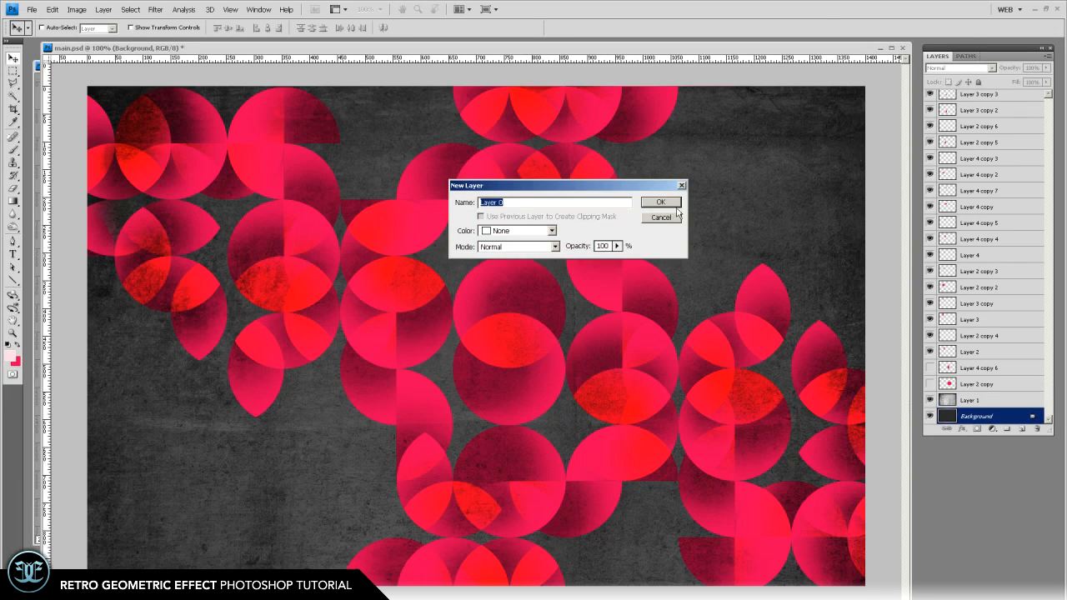
- Convert Background to a layer, feather an elliptical selection, and delete its centre for a vignette
{"action": "left_click", "coordinate": [660, 202]}
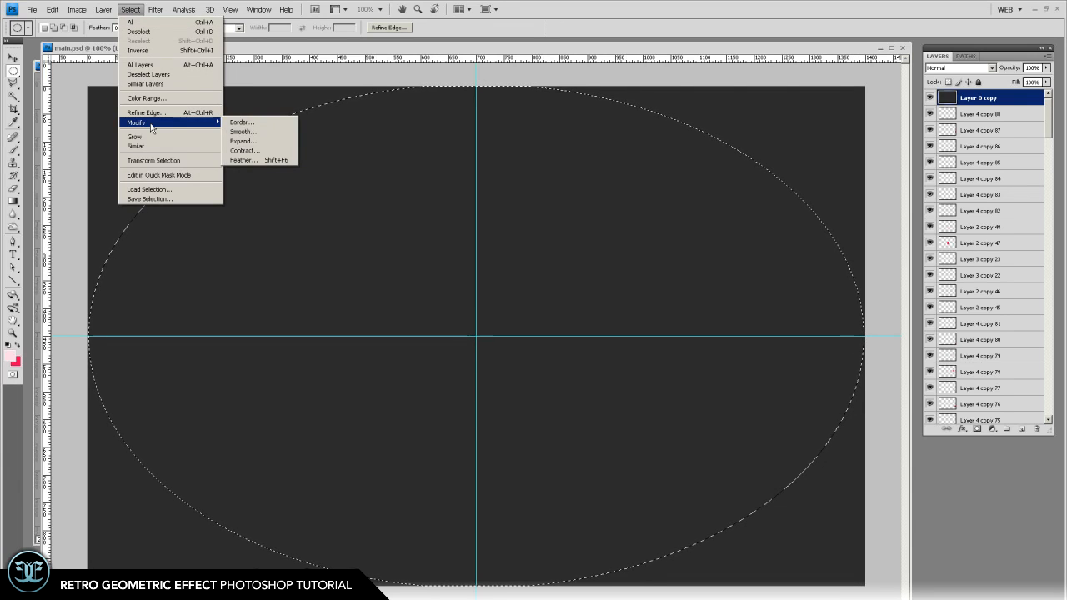
{"action": "left_click", "coordinate": [243, 160]}
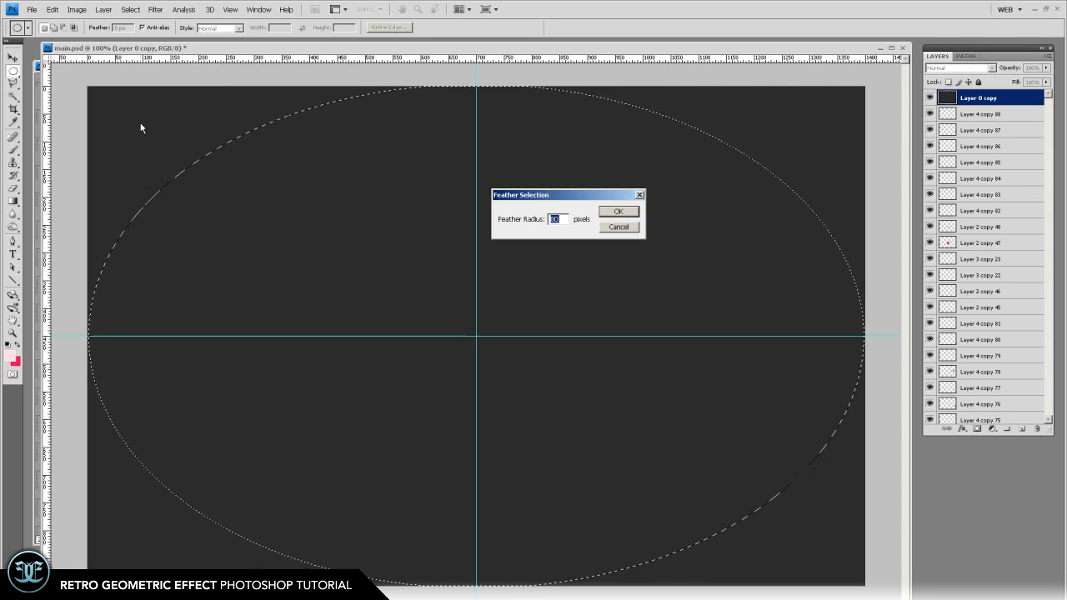
{"action": "left_click", "coordinate": [617, 211]}
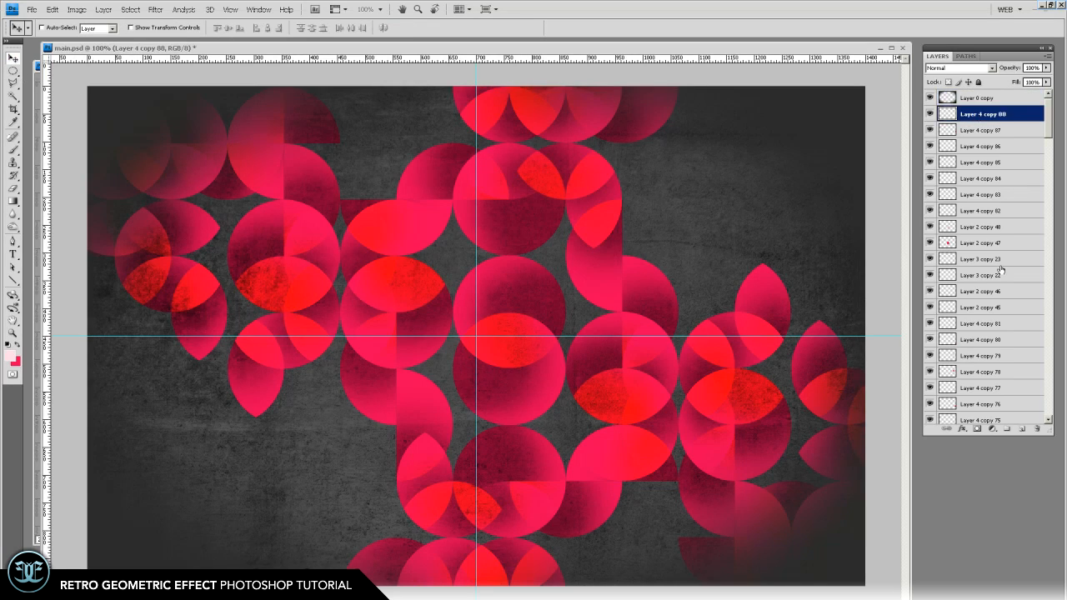
{"action": "scroll", "scroll_direction": "down", "scroll_amount": 3}
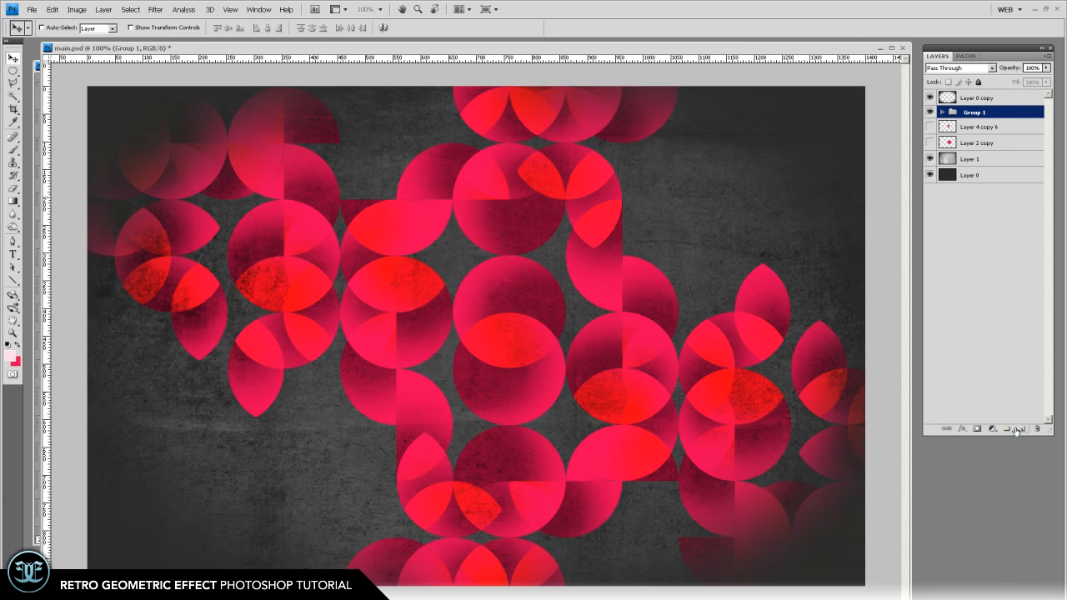
- On a new layer, paint a soft white streak along a diagonal Polygonal Lasso selection
{"action": "left_click", "coordinate": [1006, 428]}
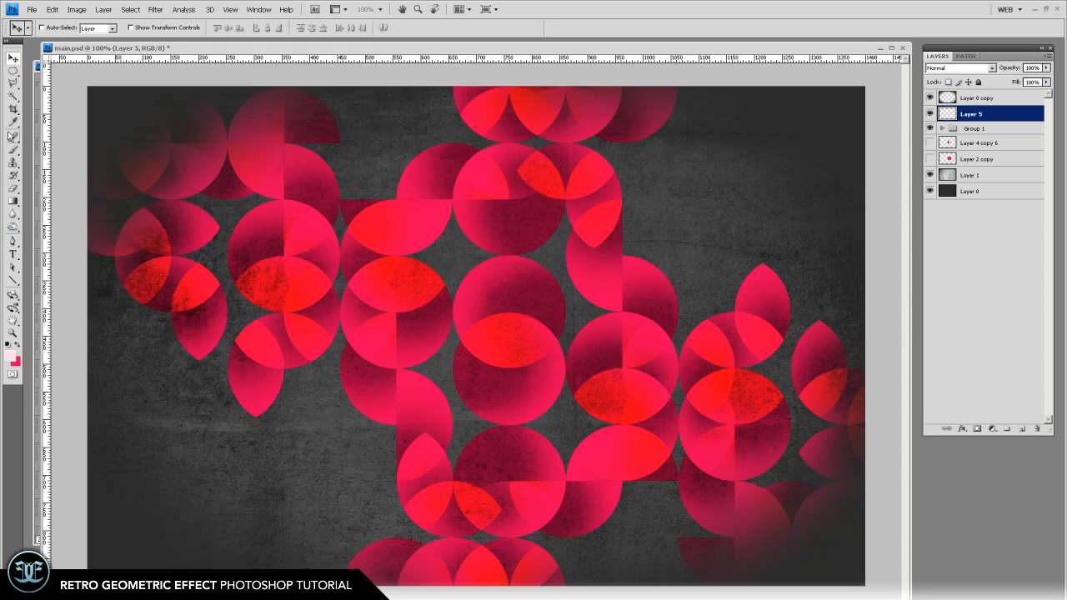
{"action": "left_click", "coordinate": [13, 82]}
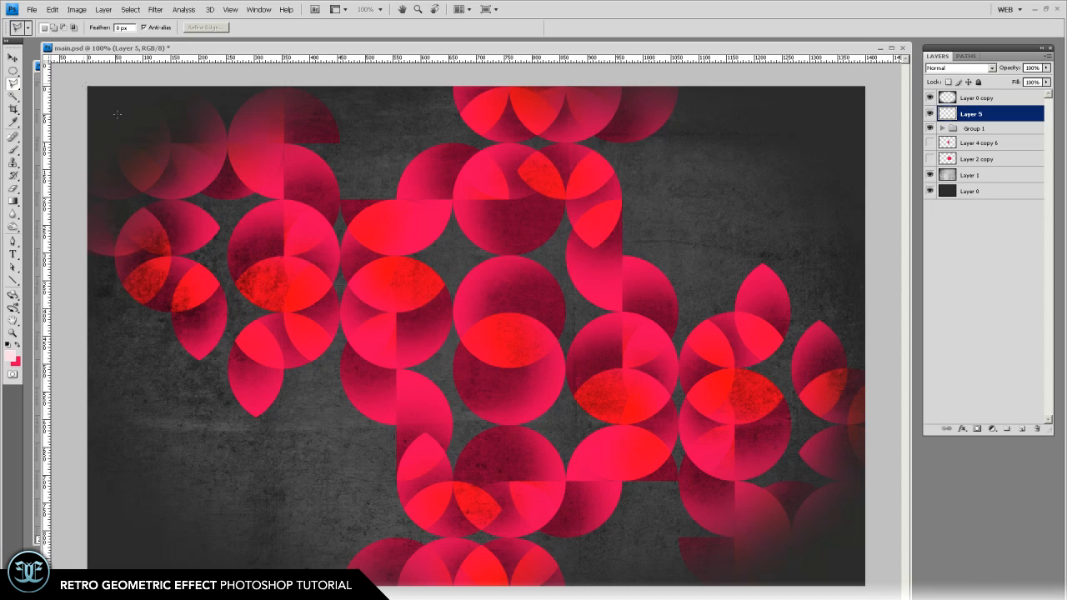
{"action": "left_click_drag", "start_coordinate": [86, 86], "coordinate": [592, 590]}
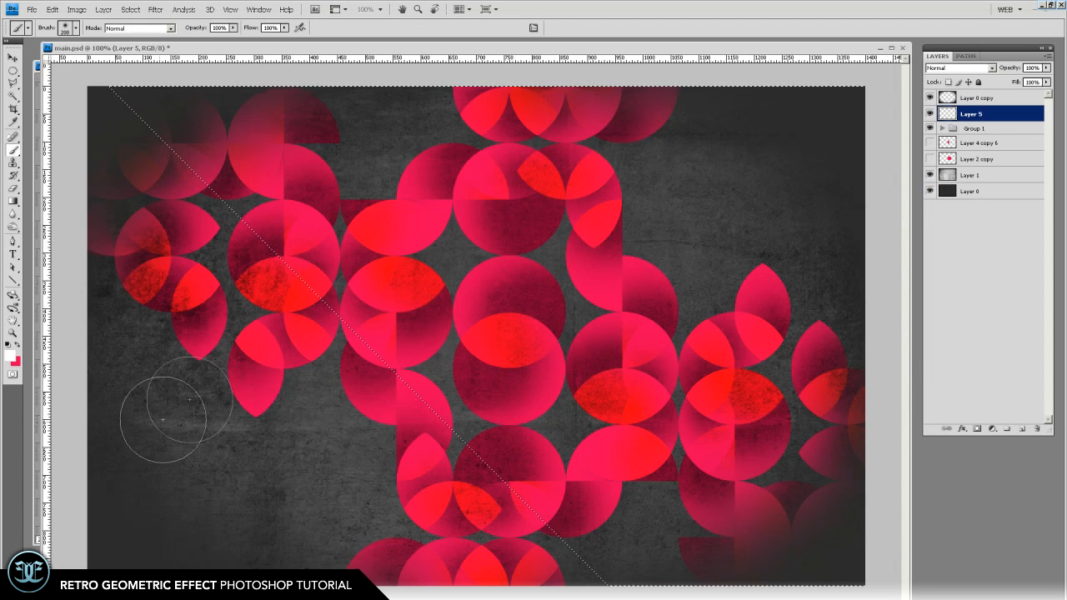
{"action": "mouse_move", "coordinate": [213, 271]}
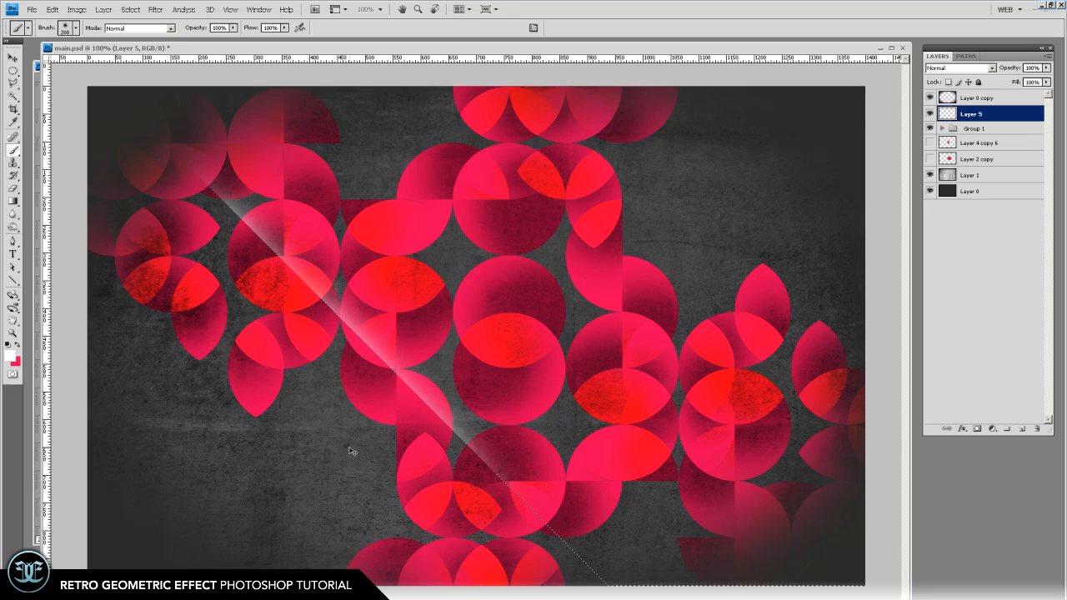
{"action": "left_click", "coordinate": [13, 58]}
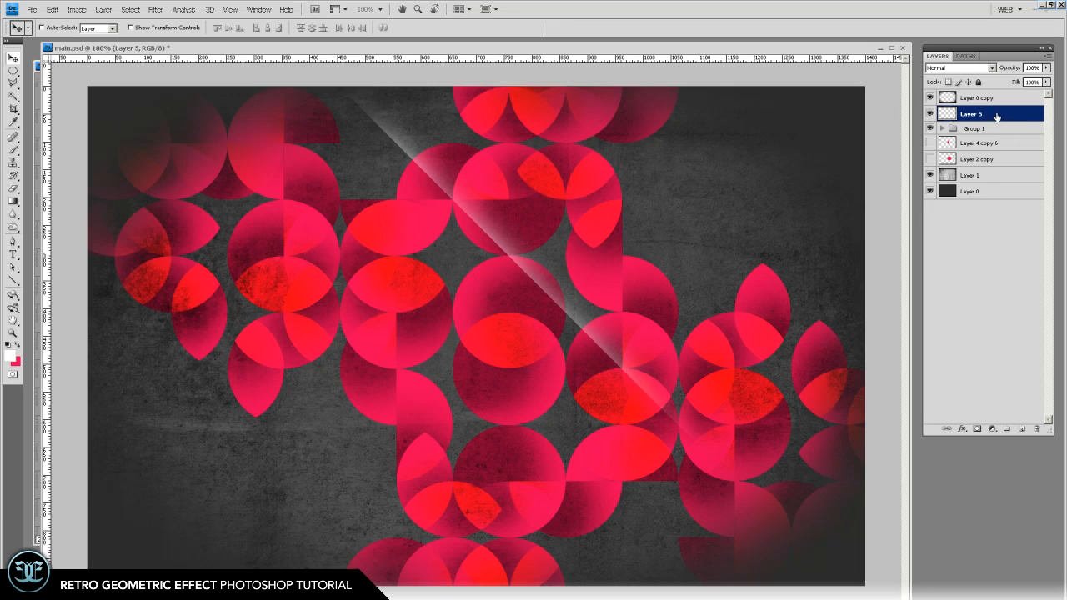
{"action": "key", "text": "Ctrl+J"}
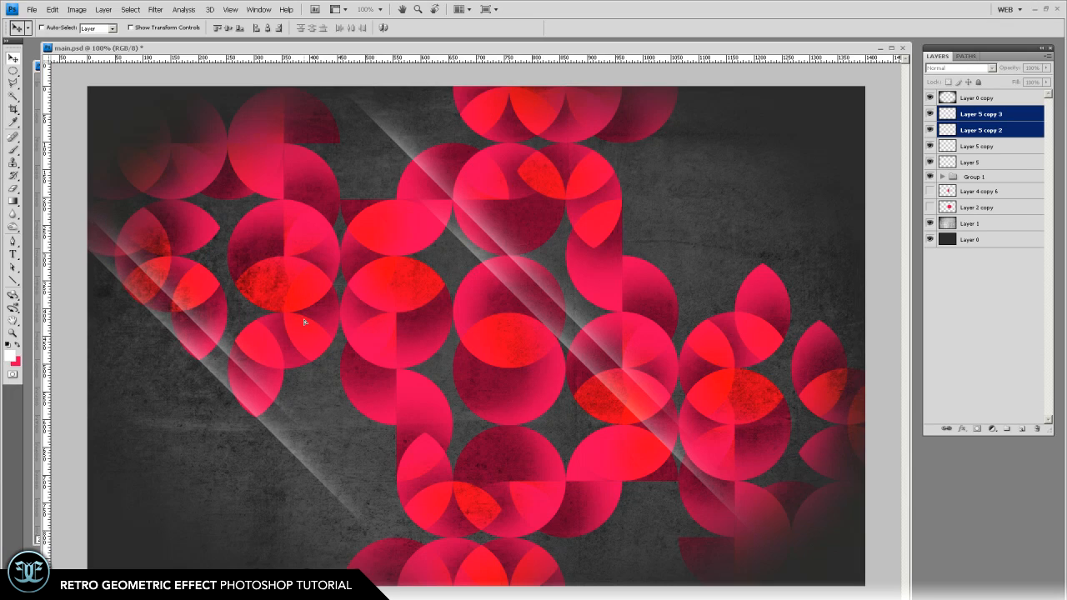
{"action": "mouse_move", "coordinate": [304, 320]}
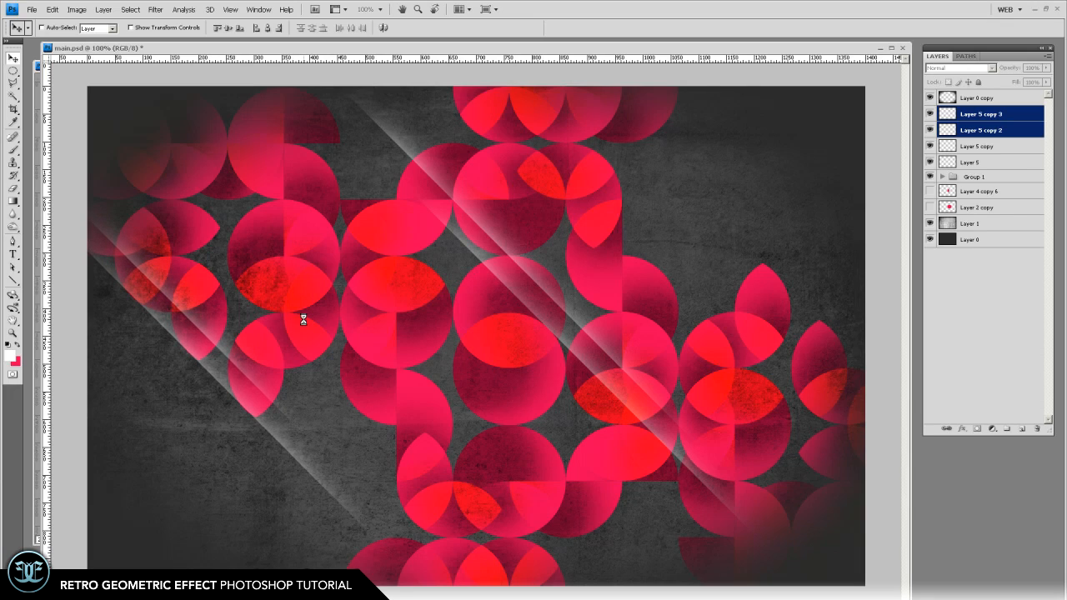
- Duplicate the streak layer into five parallel diagonals and toggle Layer 1's visibility to compare
{"action": "left_click", "coordinate": [988, 130]}
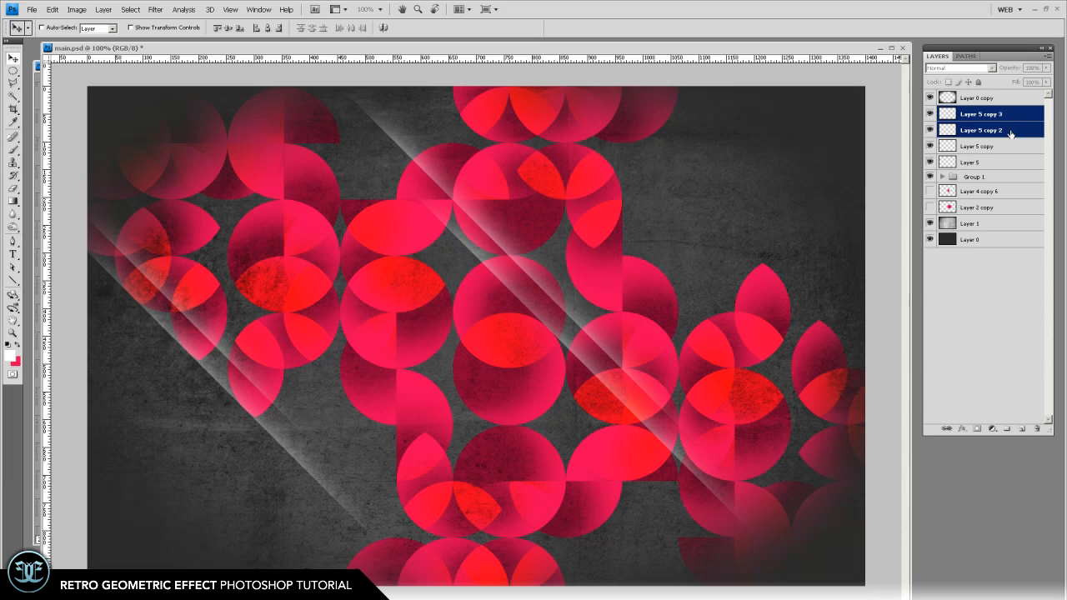
{"action": "left_click", "coordinate": [992, 428]}
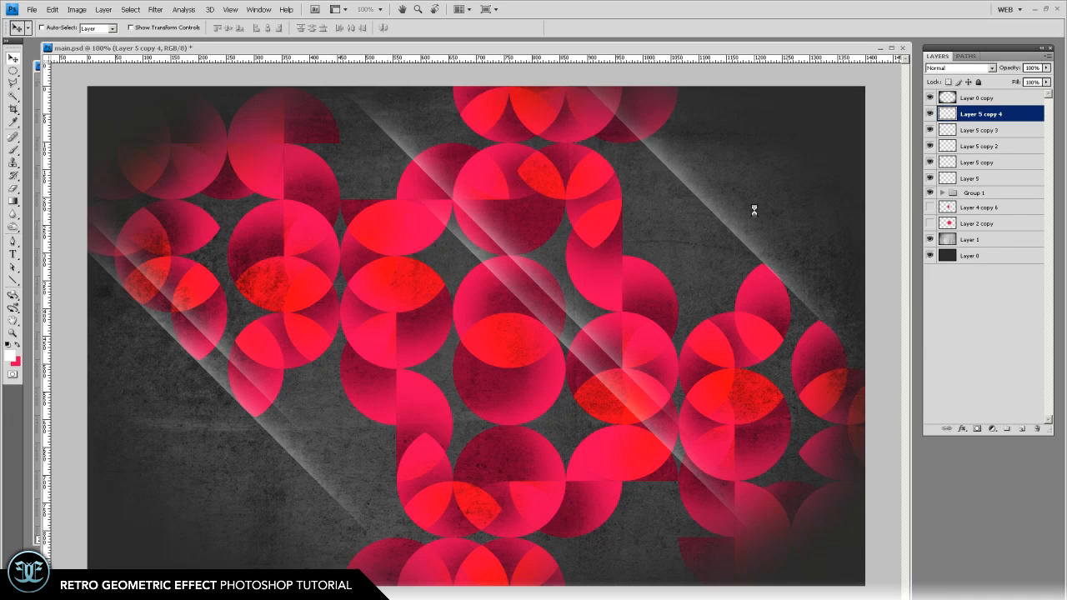
{"action": "mouse_move", "coordinate": [756, 213]}
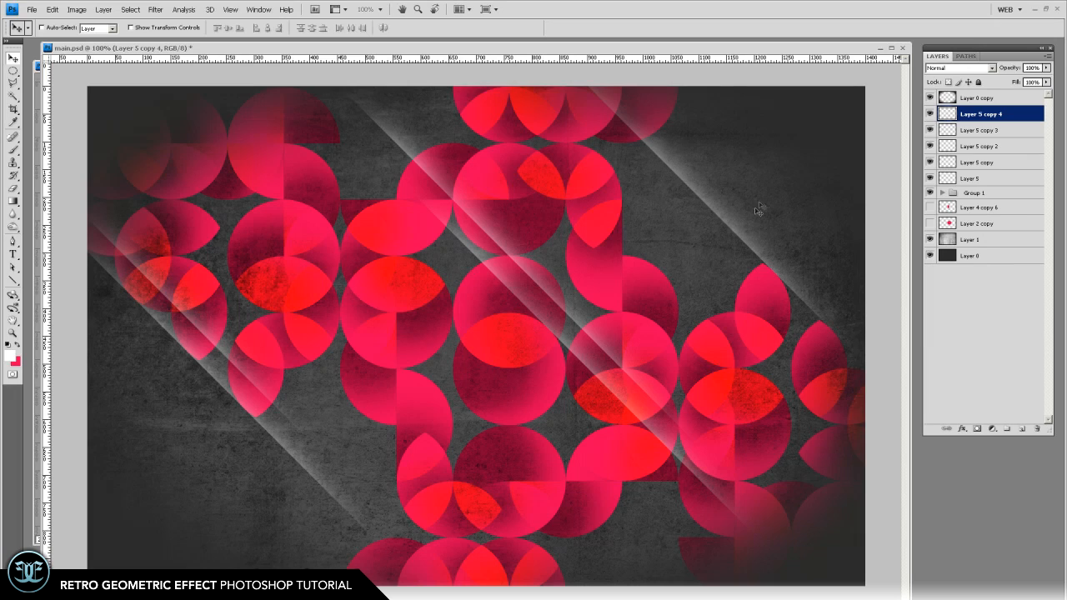
{"action": "left_click", "coordinate": [929, 243]}
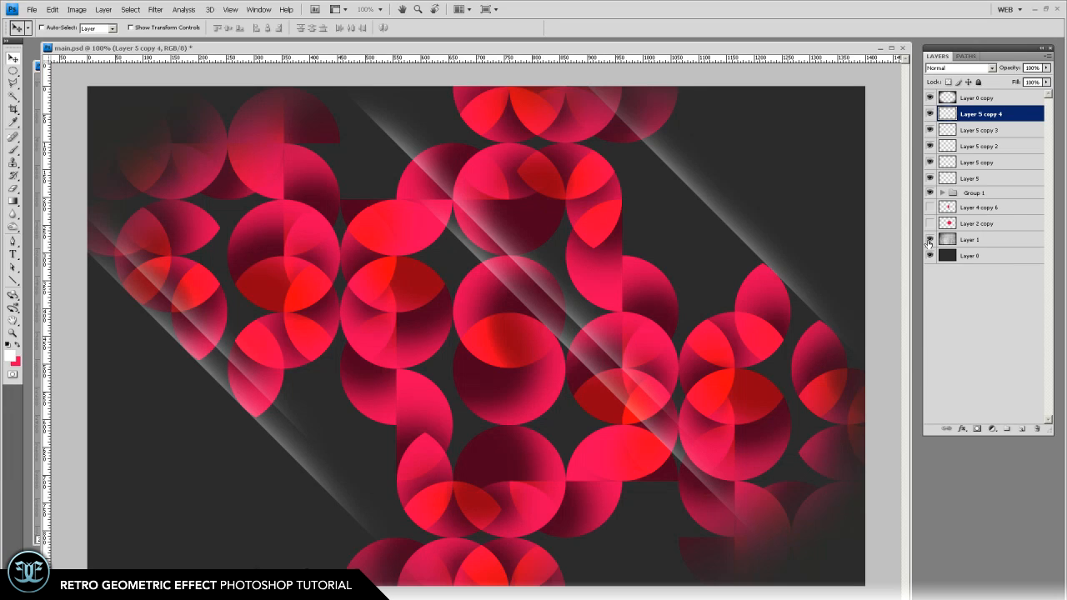
{"action": "left_click", "coordinate": [929, 240]}
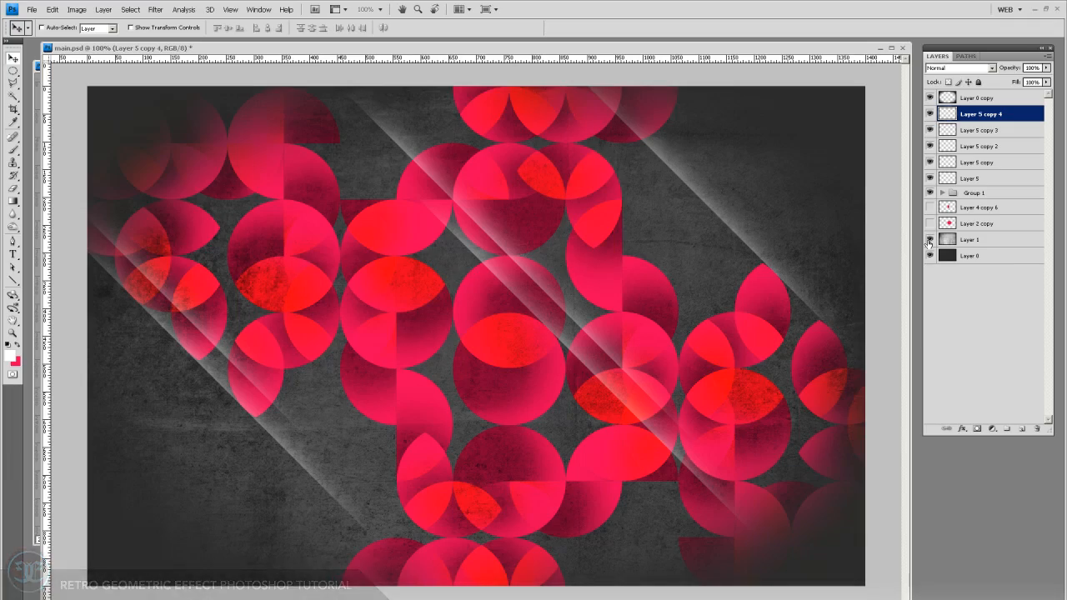
{"action": "left_click", "coordinate": [929, 241]}
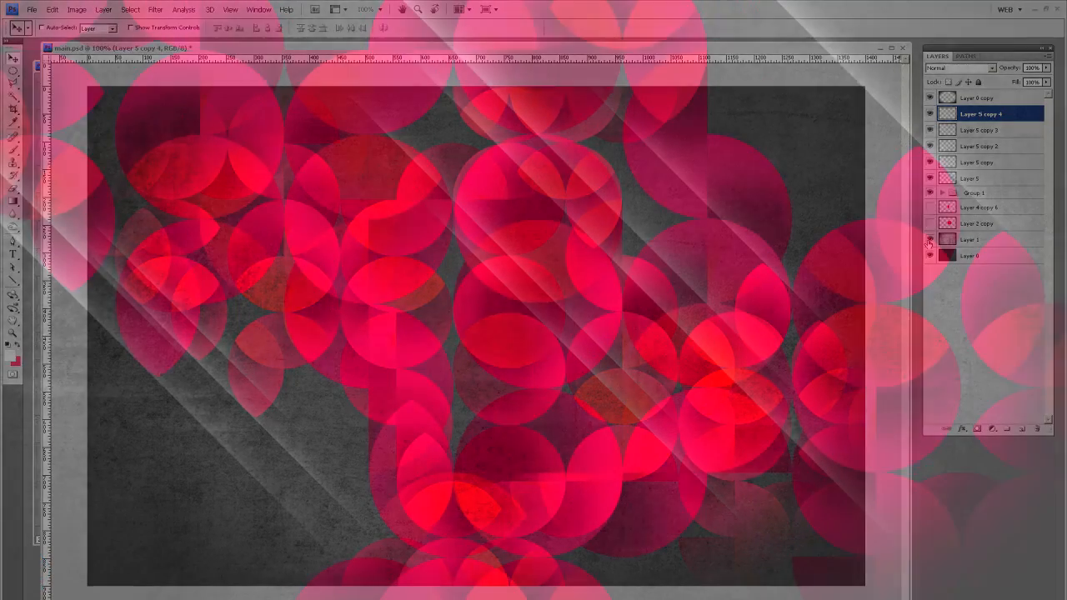